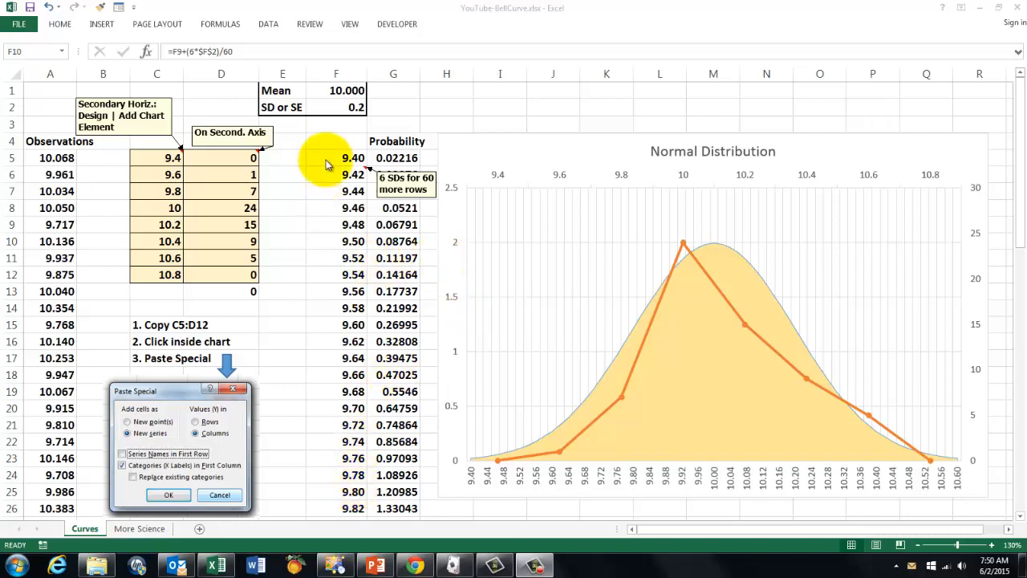
pyautogui.moveTo(542, 446)
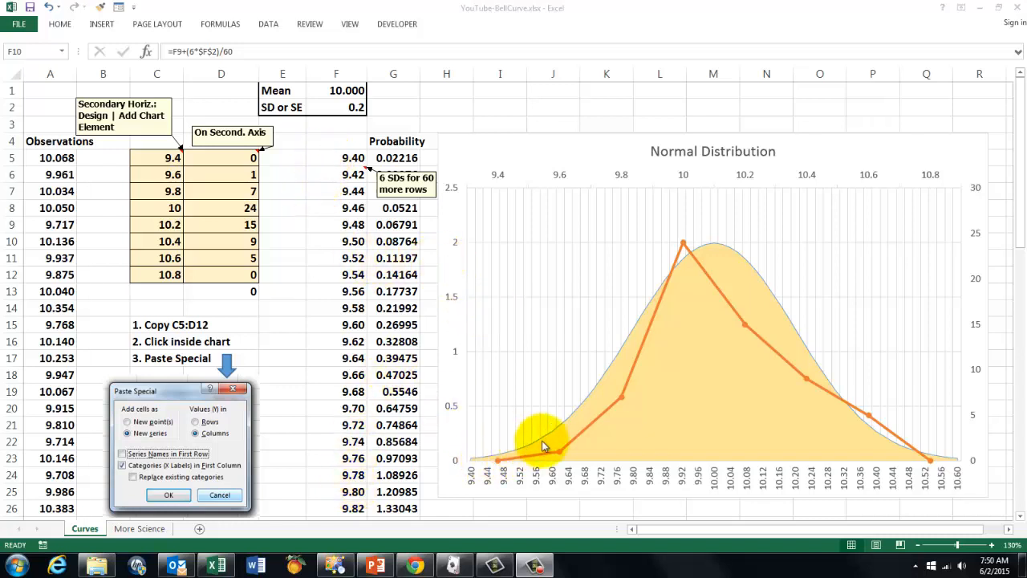
pyautogui.moveTo(786, 325)
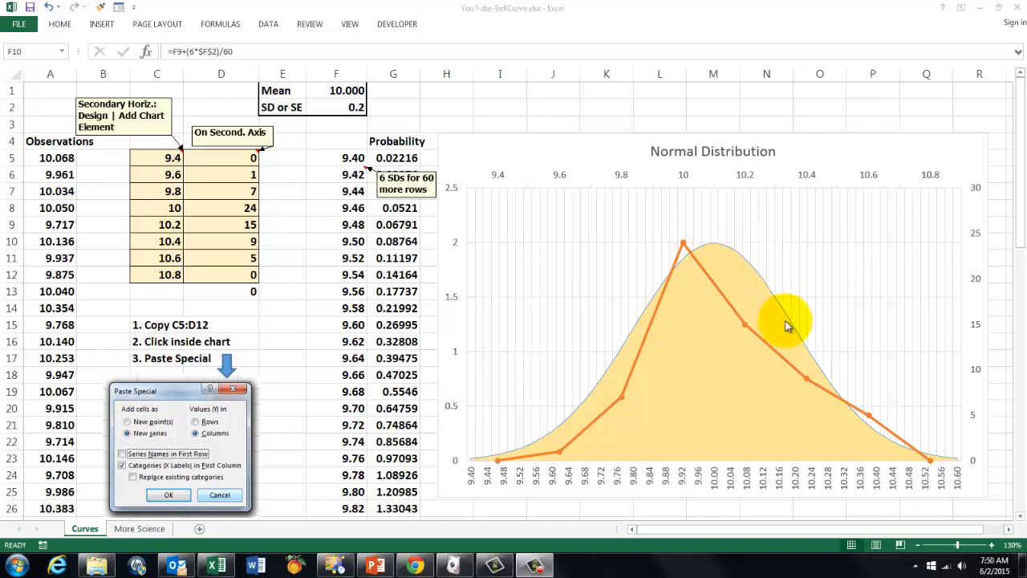
pyautogui.moveTo(934, 462)
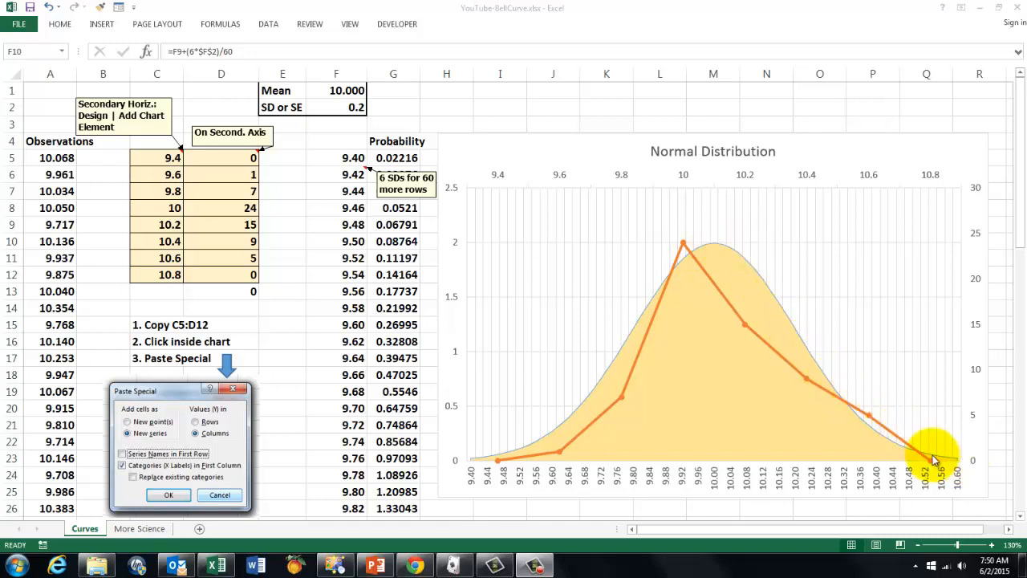
pyautogui.moveTo(641, 332)
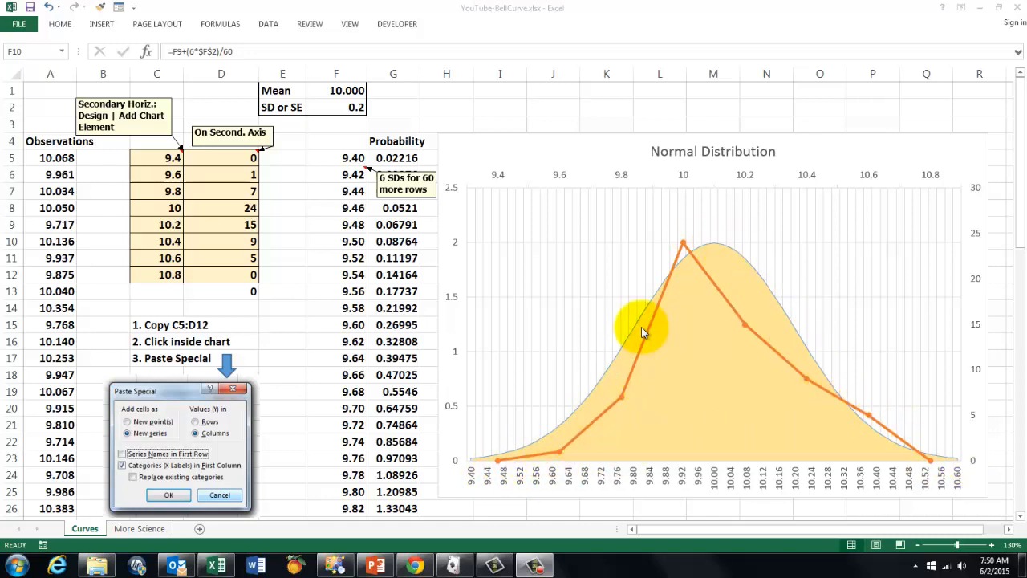
pyautogui.moveTo(955, 469)
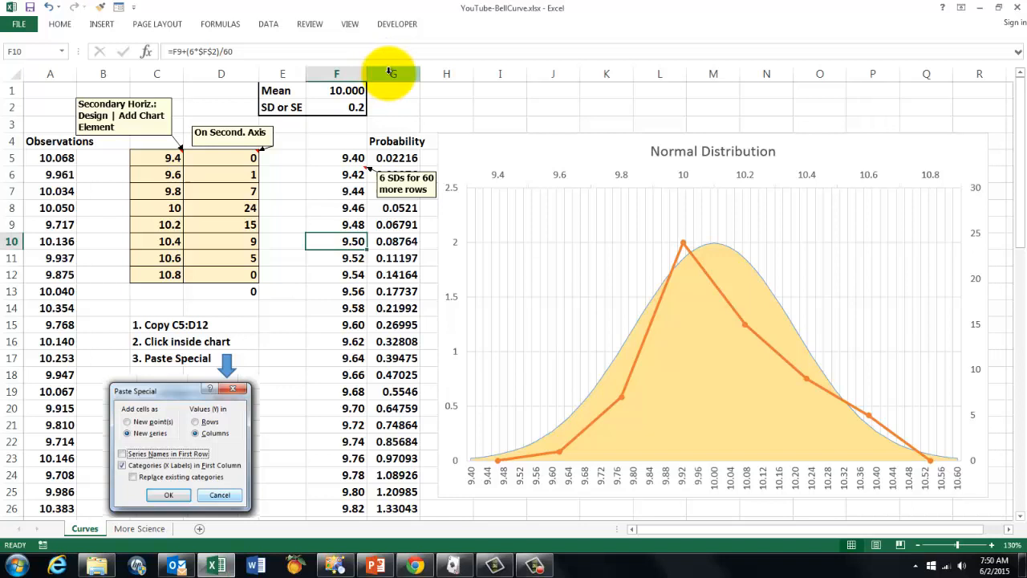
# Review the Probability column, the mean and SD inputs, and the incremented x values from 9.40.
pyautogui.click(393, 74)
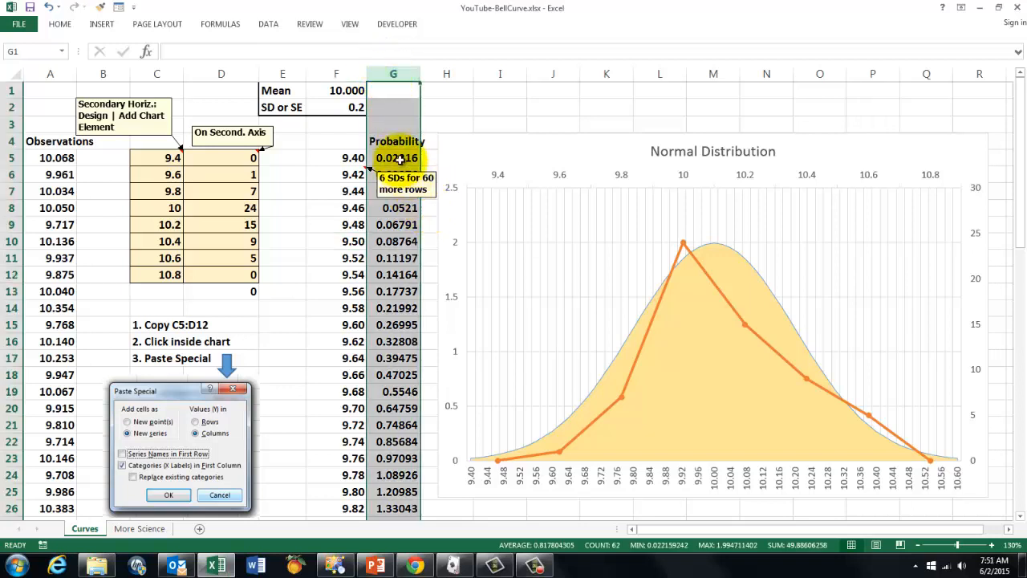
pyautogui.moveTo(423, 212)
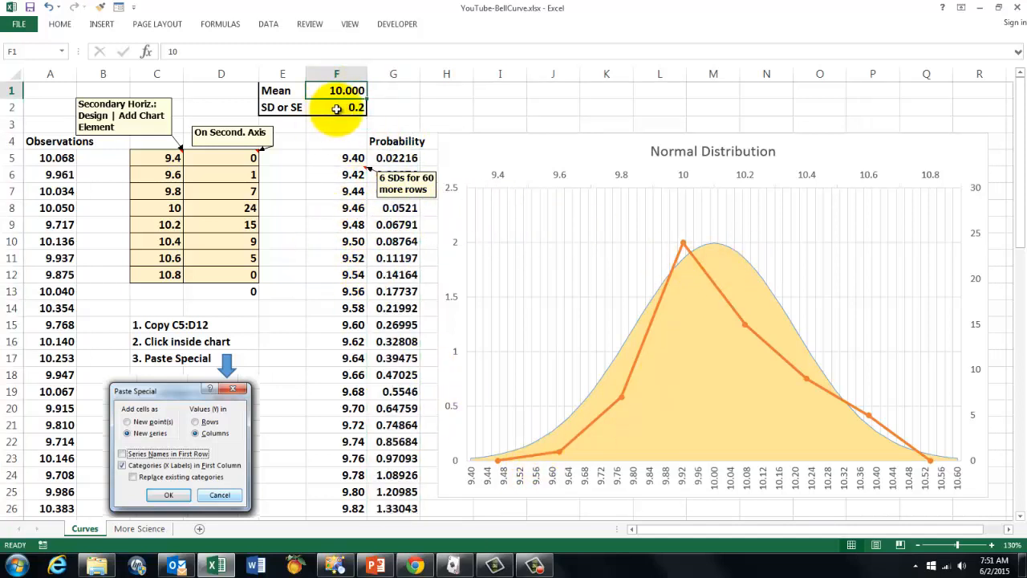
pyautogui.click(337, 106)
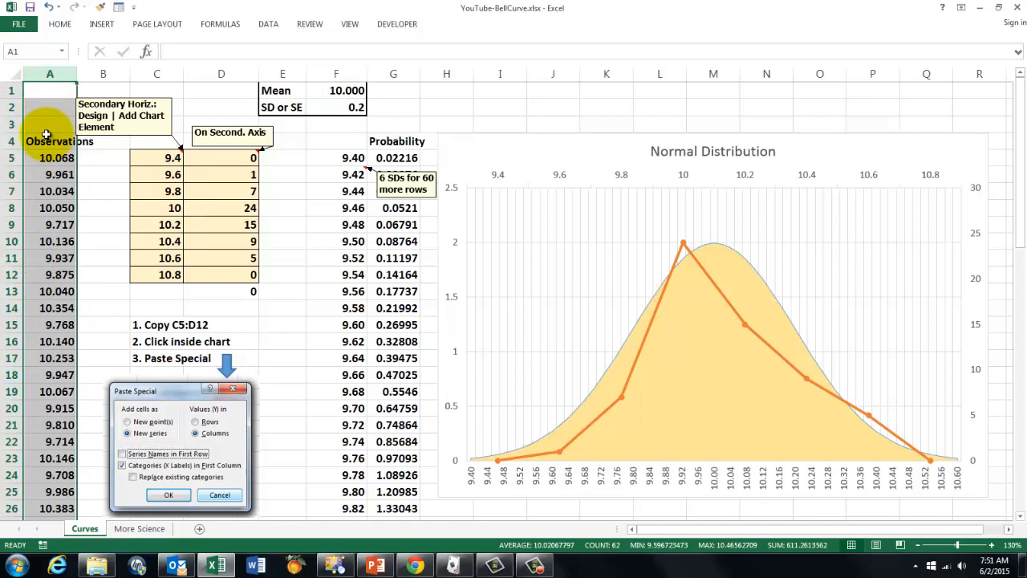
pyautogui.moveTo(42, 507)
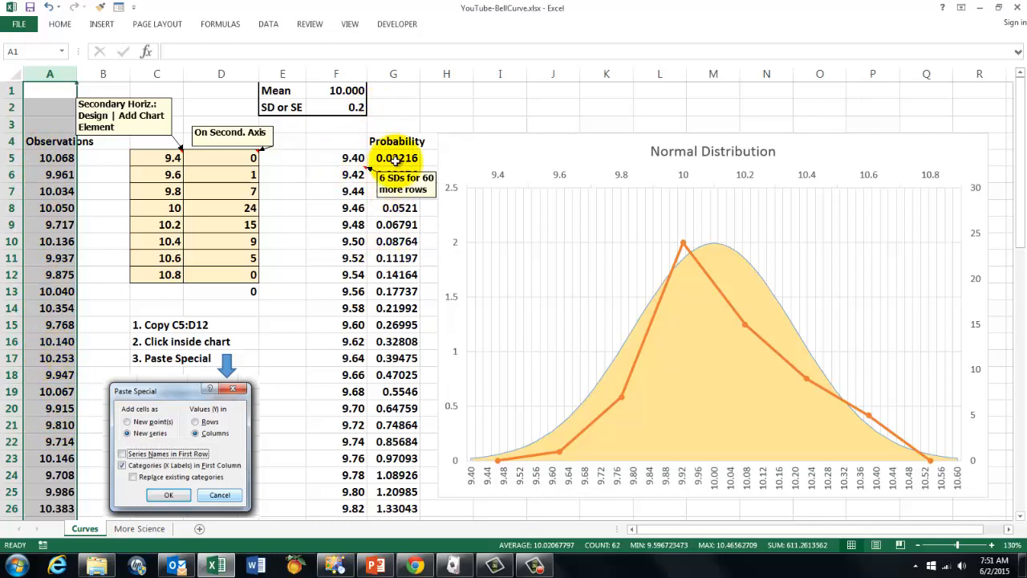
pyautogui.click(393, 157)
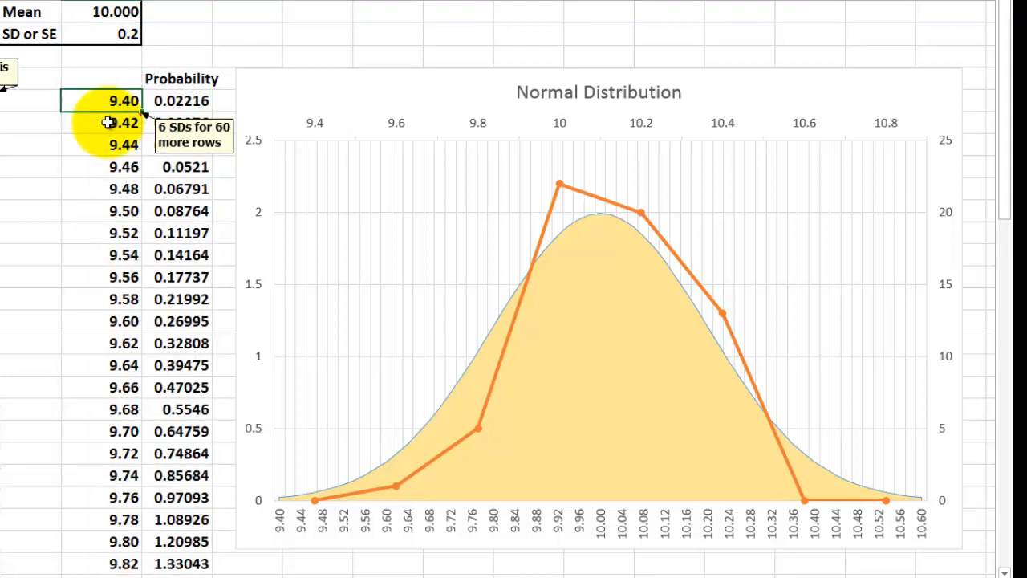
pyautogui.click(100, 145)
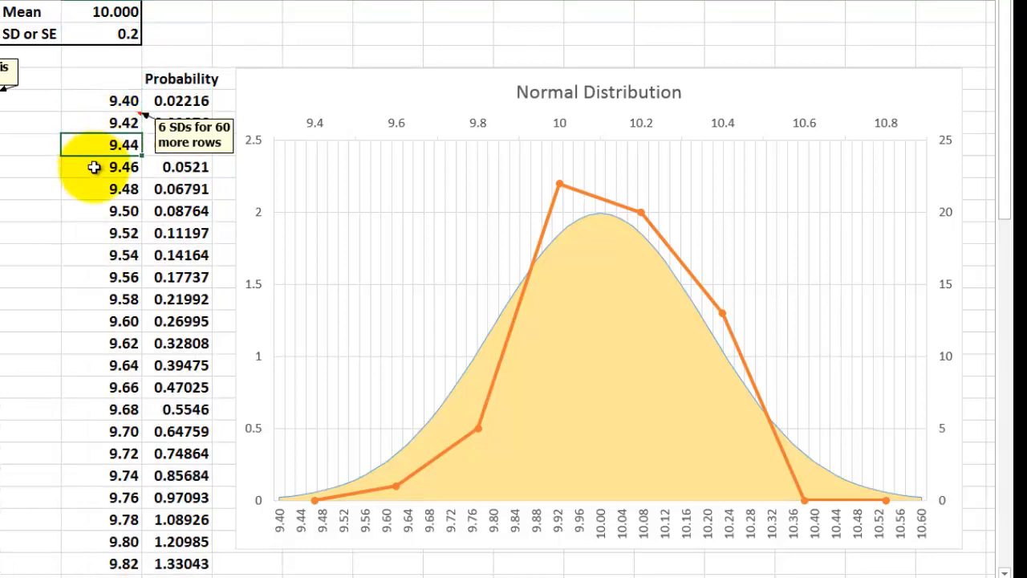
pyautogui.click(90, 100)
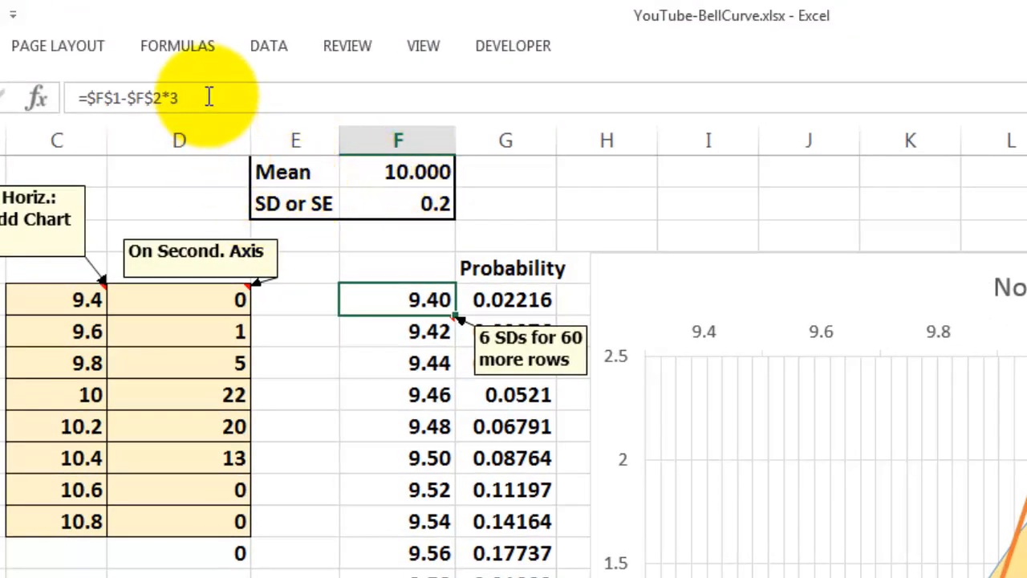
pyautogui.moveTo(228, 100)
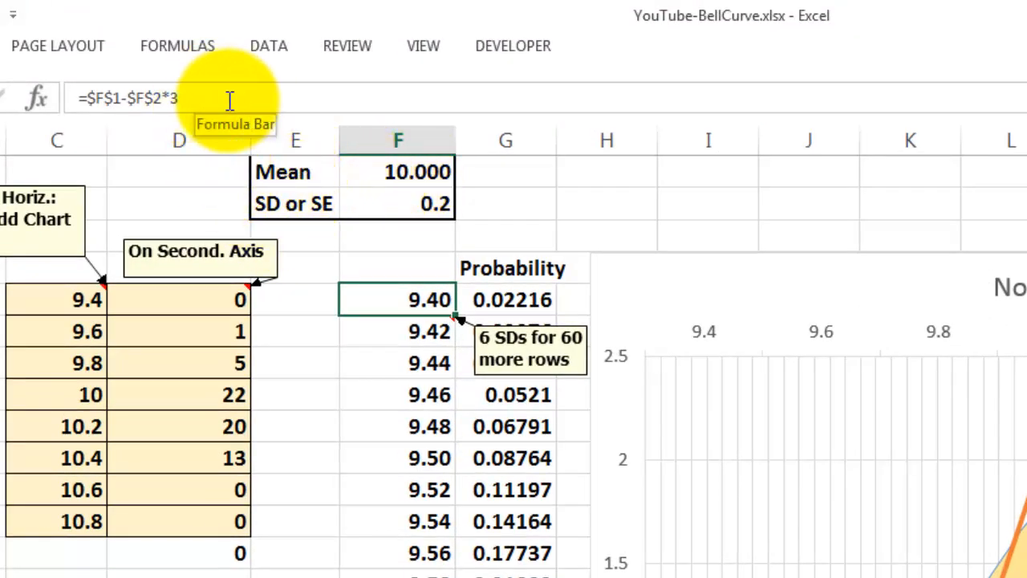
pyautogui.moveTo(401, 332)
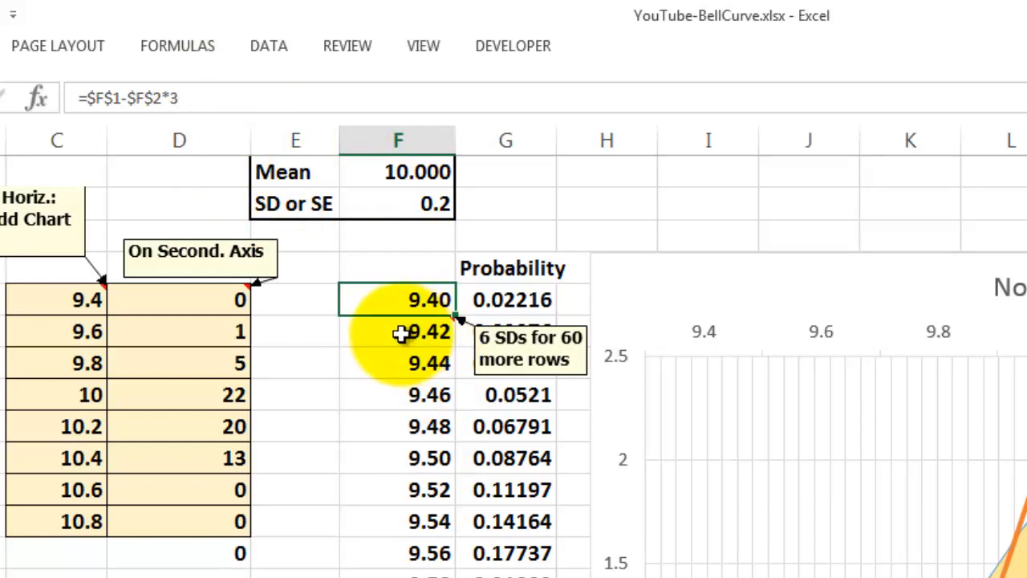
pyautogui.click(398, 330)
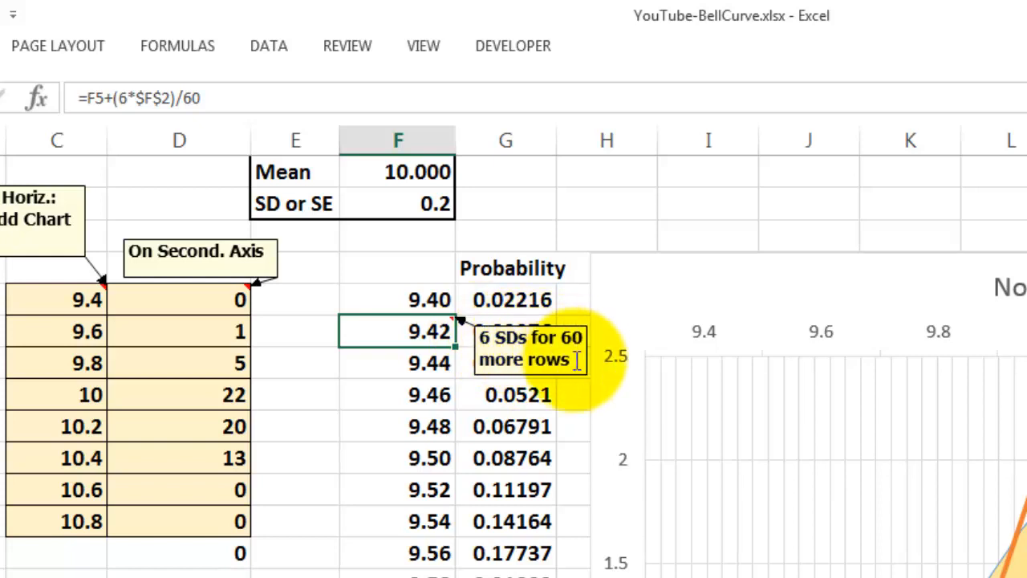
pyautogui.moveTo(120, 98)
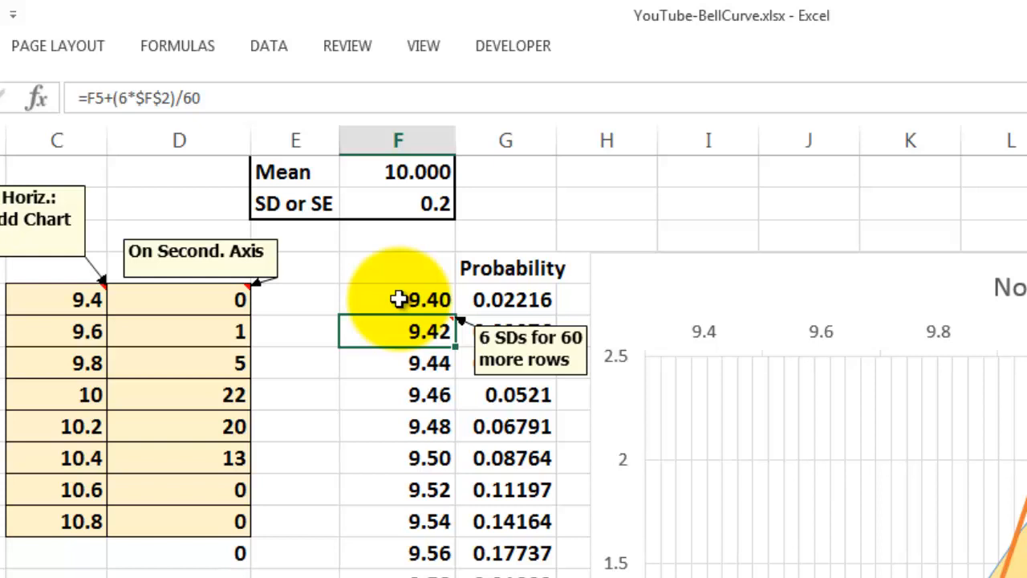
pyautogui.moveTo(385, 212)
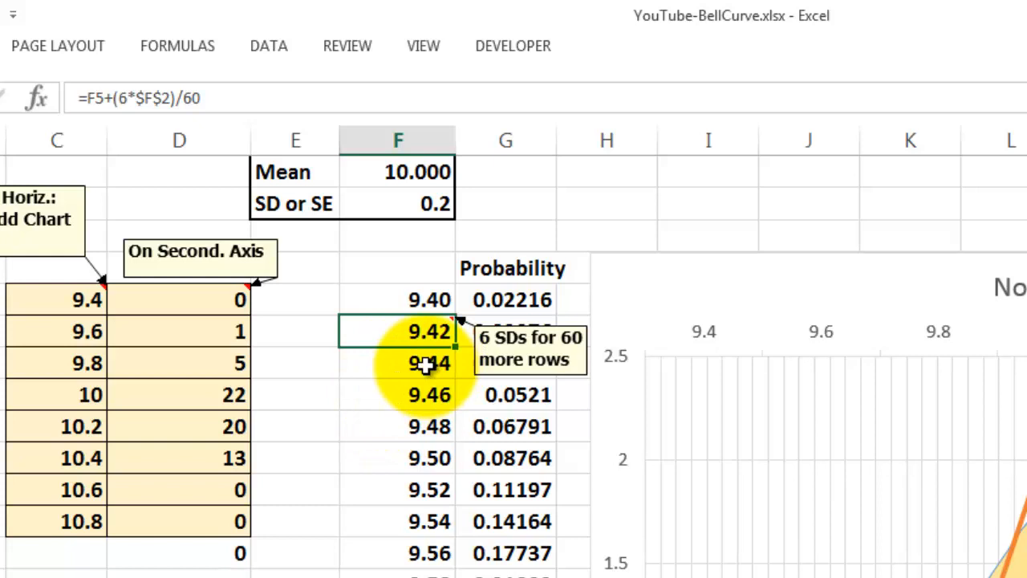
pyautogui.click(398, 395)
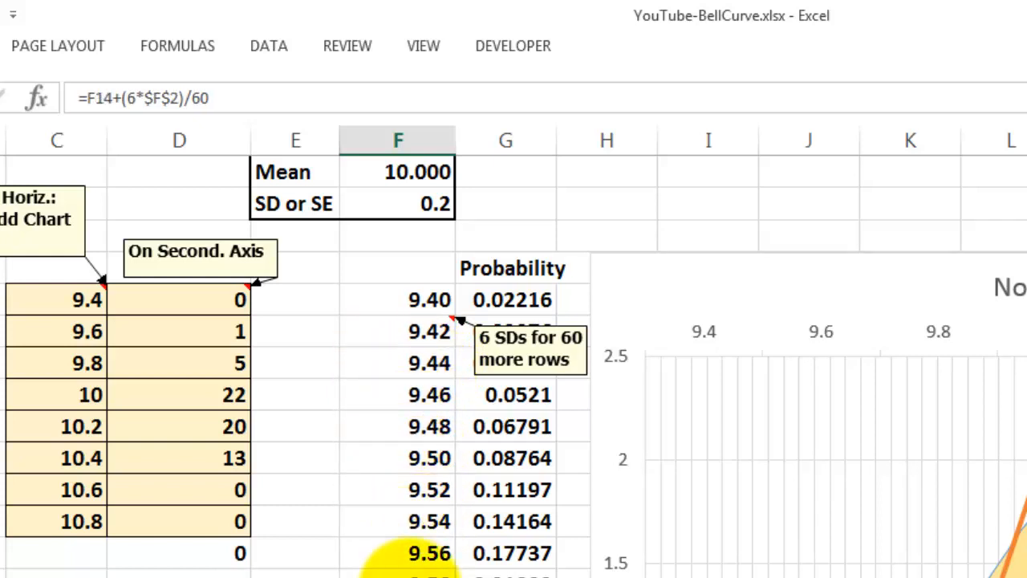
# Inspect the NORM.DIST probability formula and the NORM.INV(RAND(), mean, SD) observation formula arguments.
pyautogui.click(510, 300)
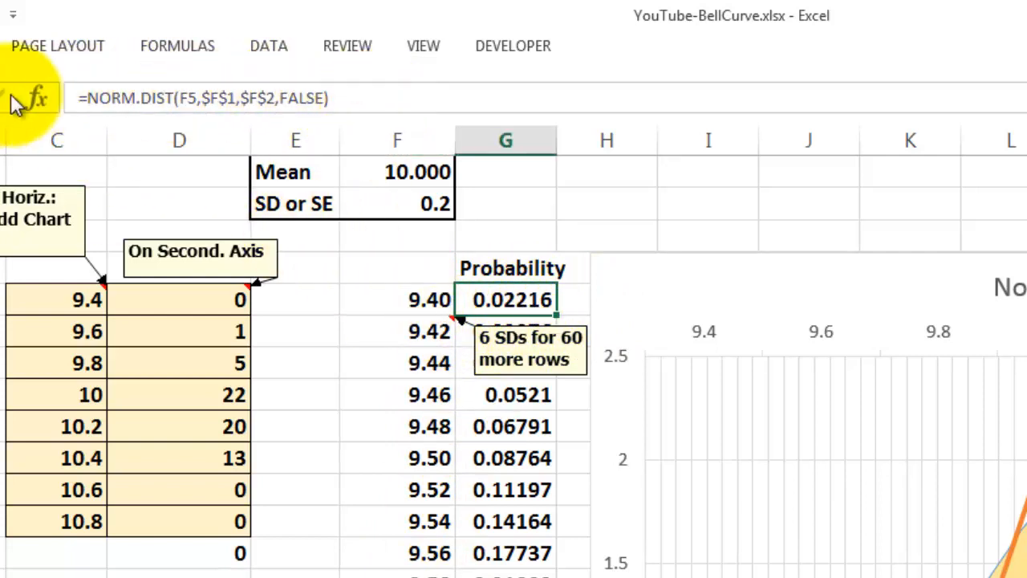
pyautogui.click(32, 97)
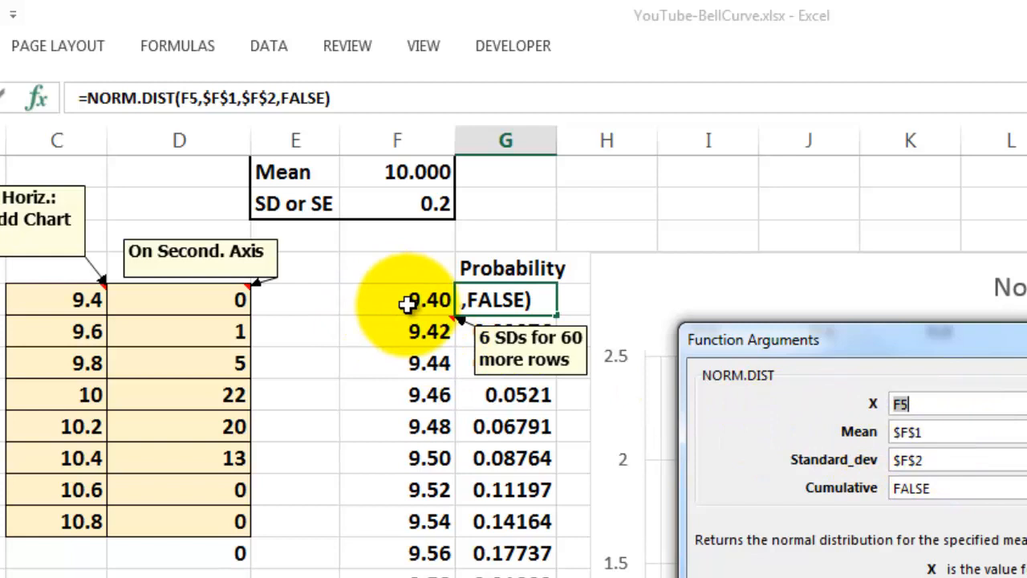
pyautogui.moveTo(452, 437)
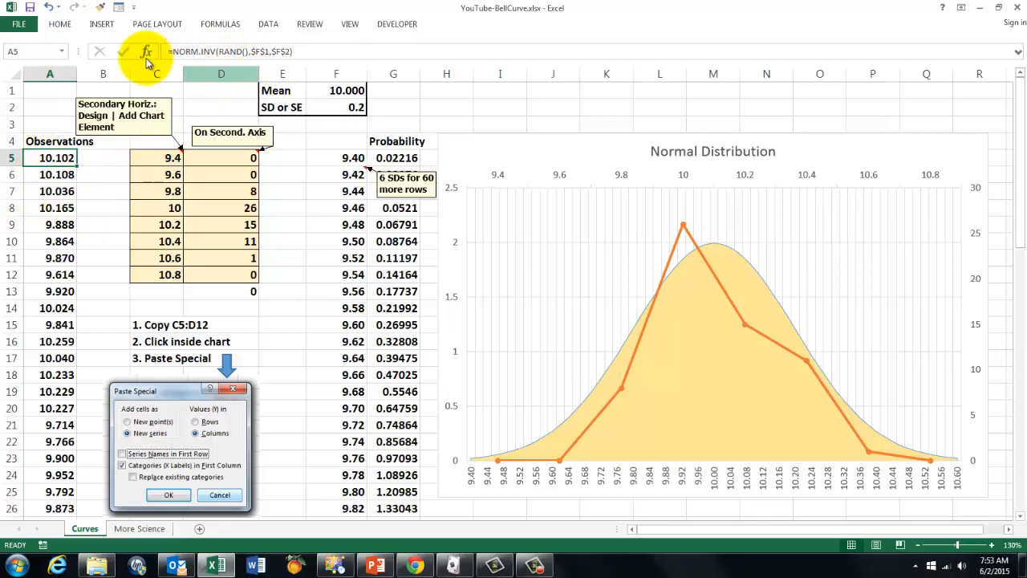
pyautogui.click(146, 51)
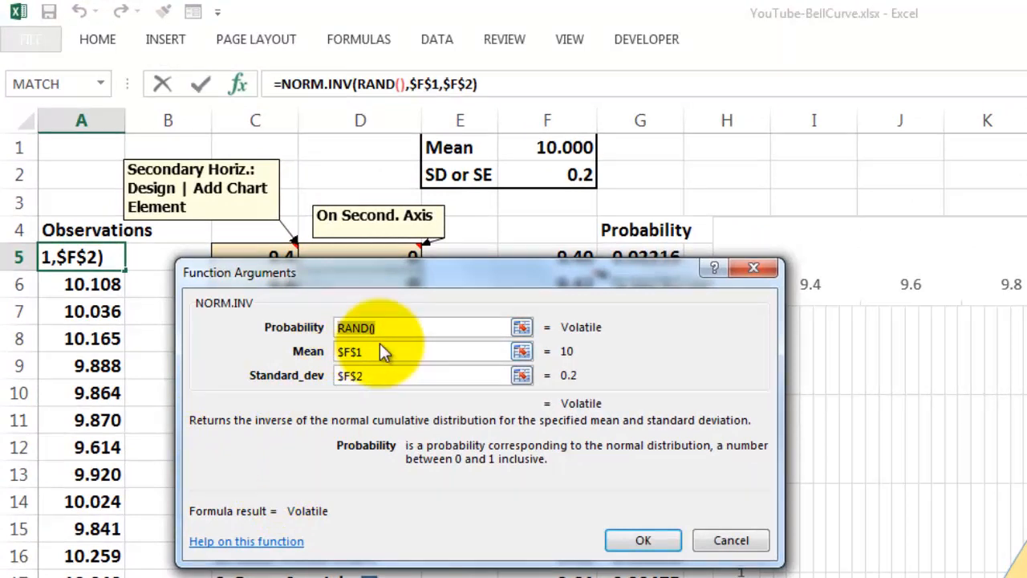
pyautogui.click(393, 327)
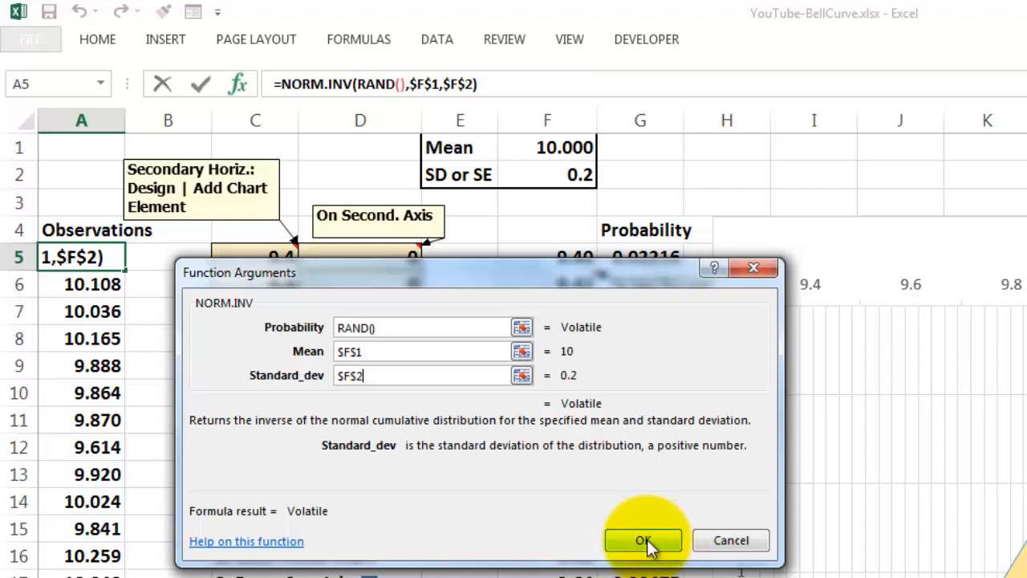
pyautogui.click(642, 539)
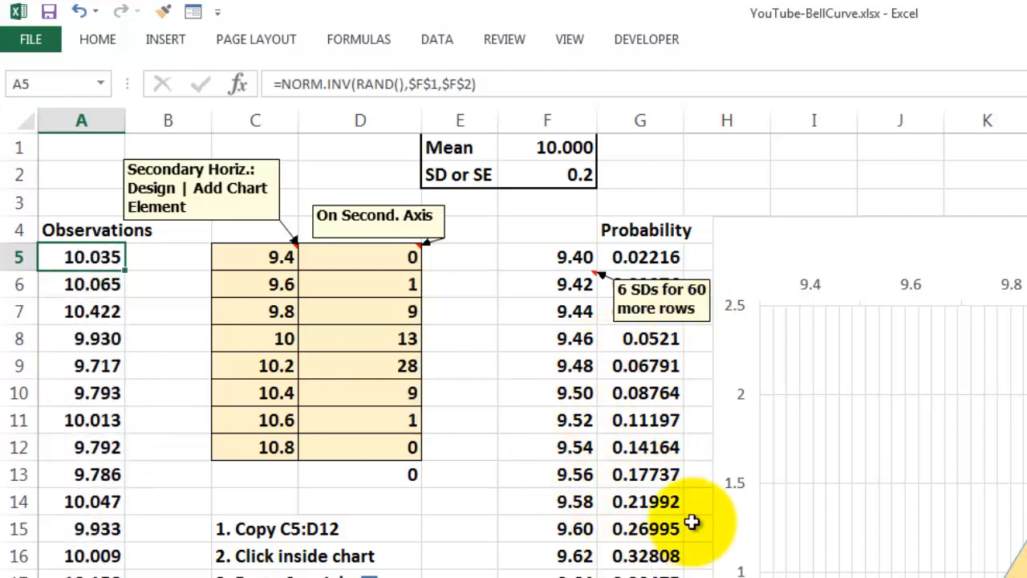
# Recalculate with F9 and review the bin formulas for 9.4, 10, 9.8, 10.2 and 10.6.
pyautogui.press('f9')
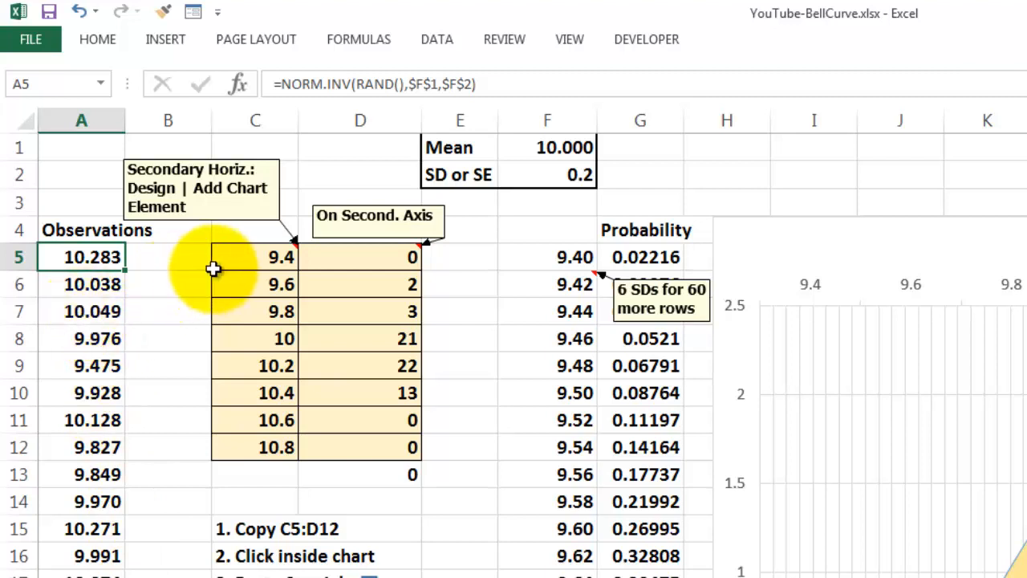
pyautogui.moveTo(355, 276)
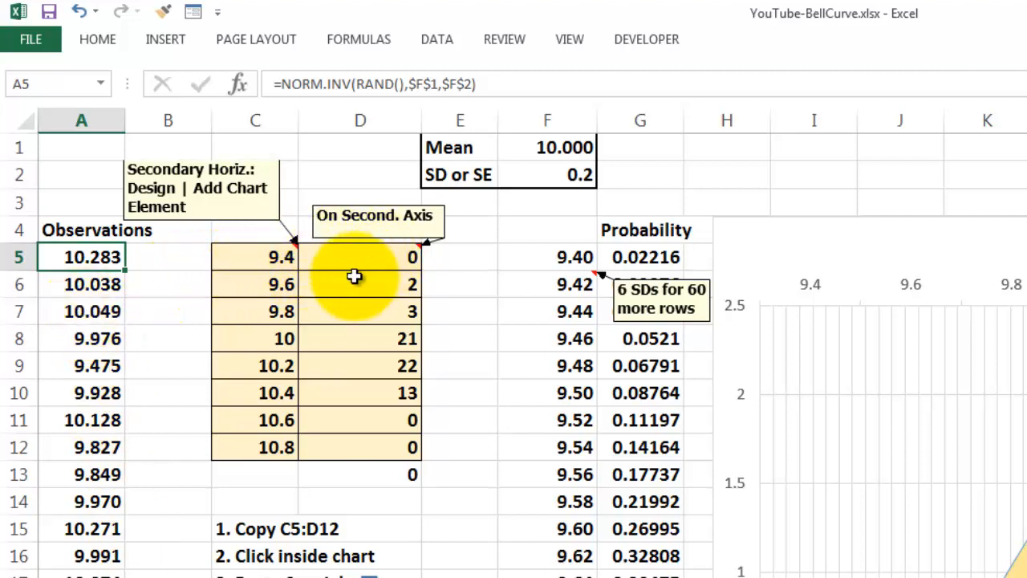
pyautogui.click(255, 257)
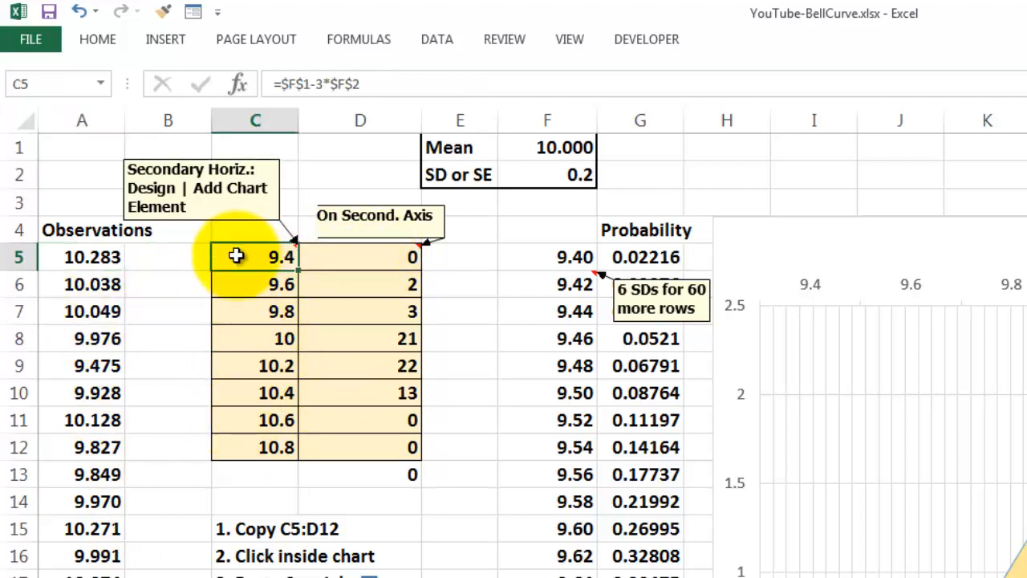
pyautogui.click(255, 284)
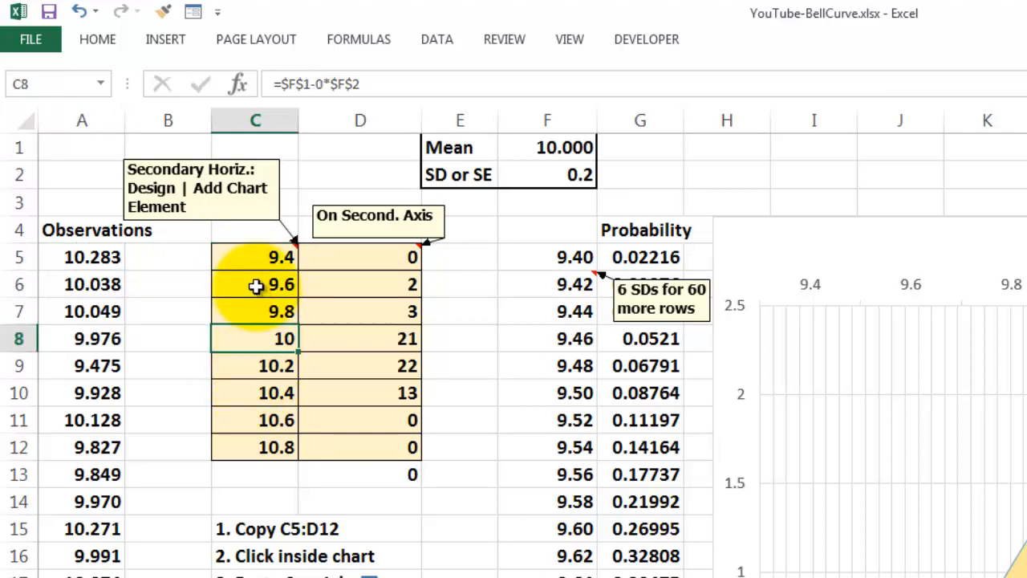
pyautogui.click(255, 257)
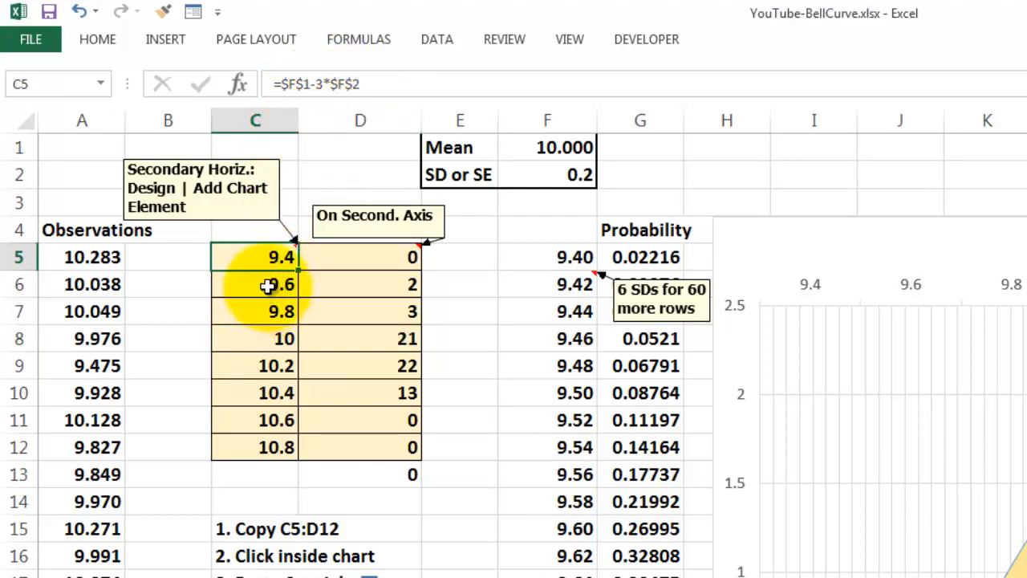
pyautogui.click(255, 312)
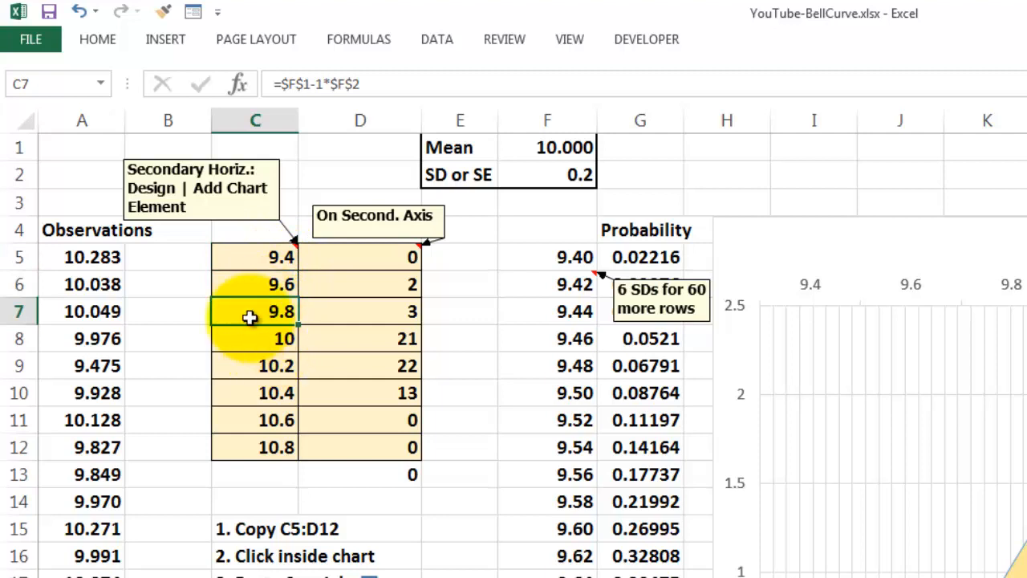
pyautogui.click(276, 365)
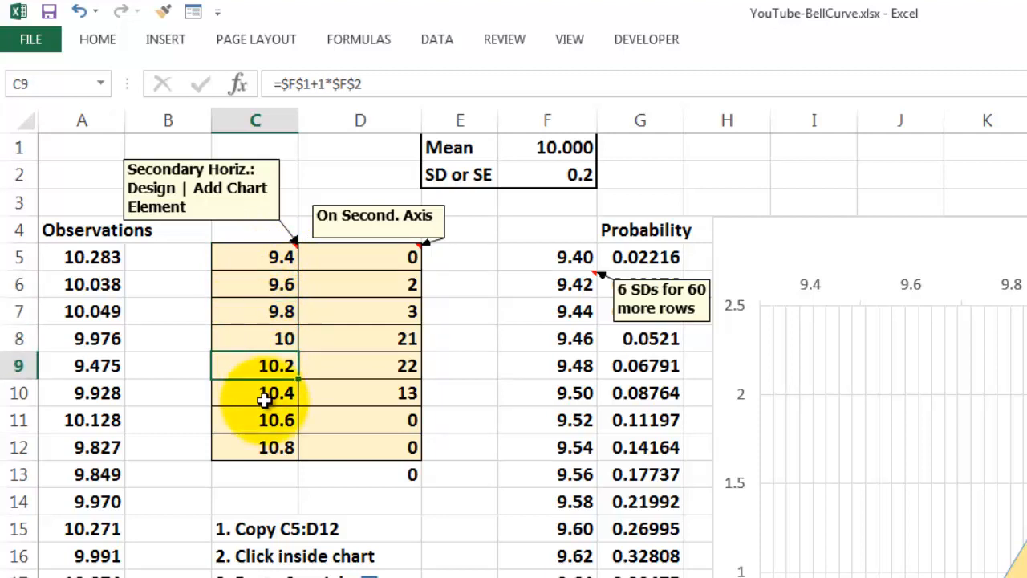
pyautogui.click(276, 420)
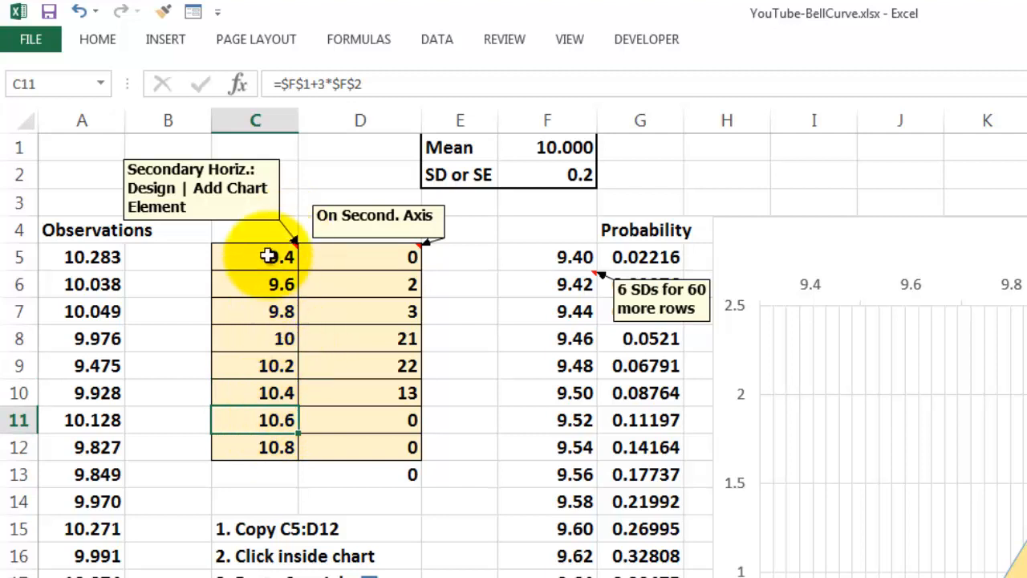
# Step through bins 9.4 to 10.8 confirming each is the mean plus an SD multiple from -3 to +4.
pyautogui.click(276, 257)
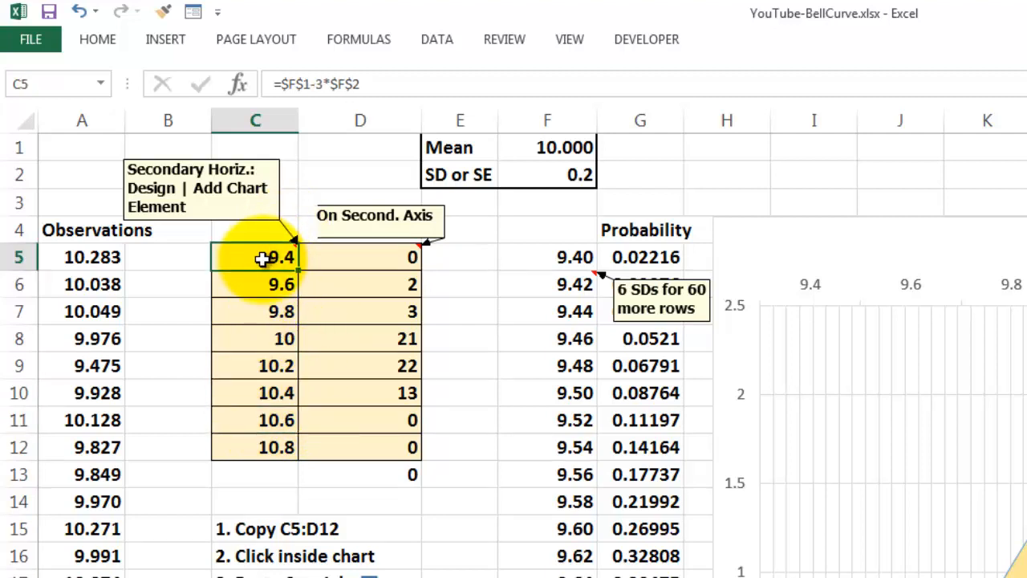
pyautogui.click(255, 284)
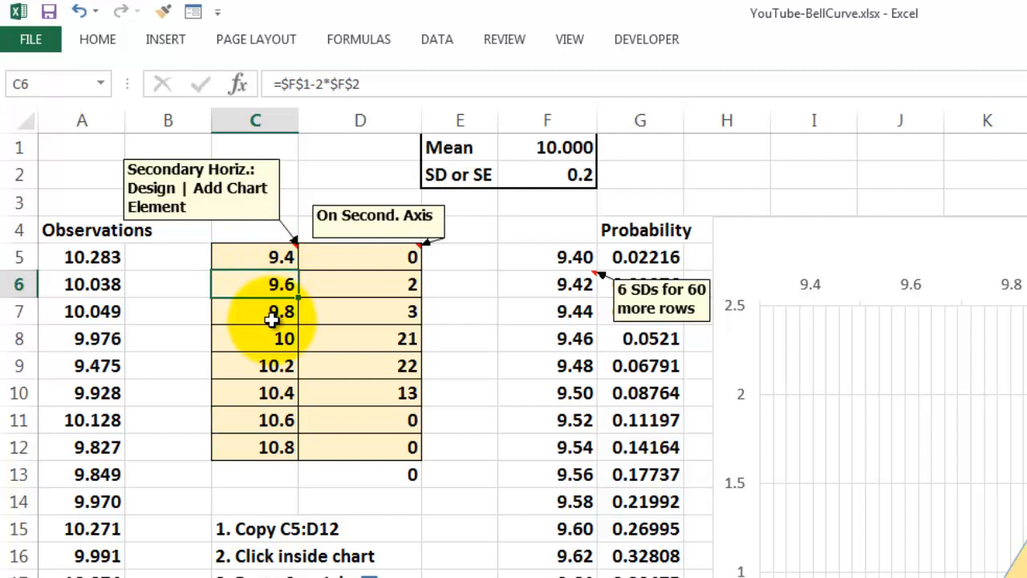
pyautogui.click(255, 312)
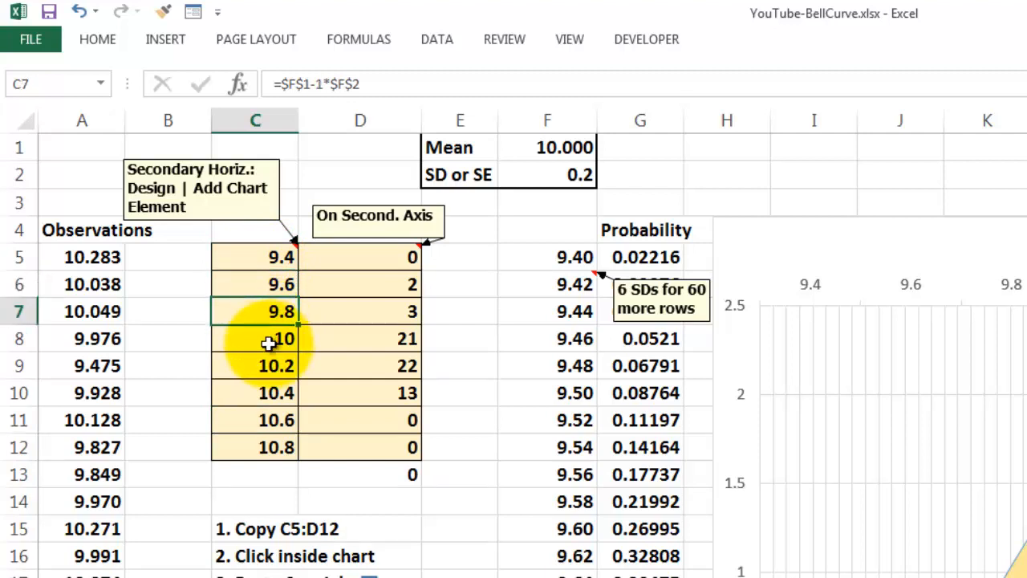
pyautogui.click(255, 337)
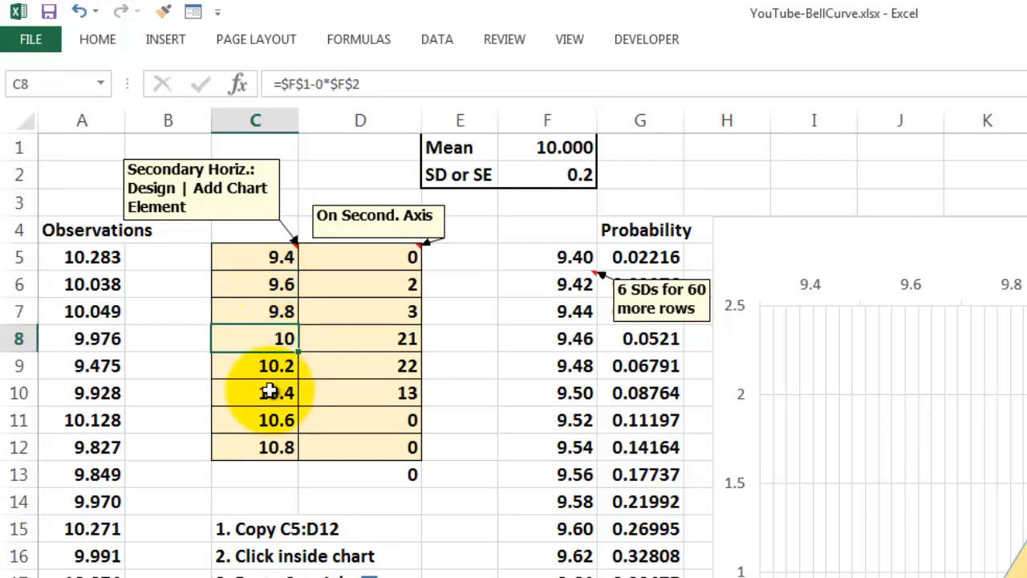
pyautogui.click(255, 366)
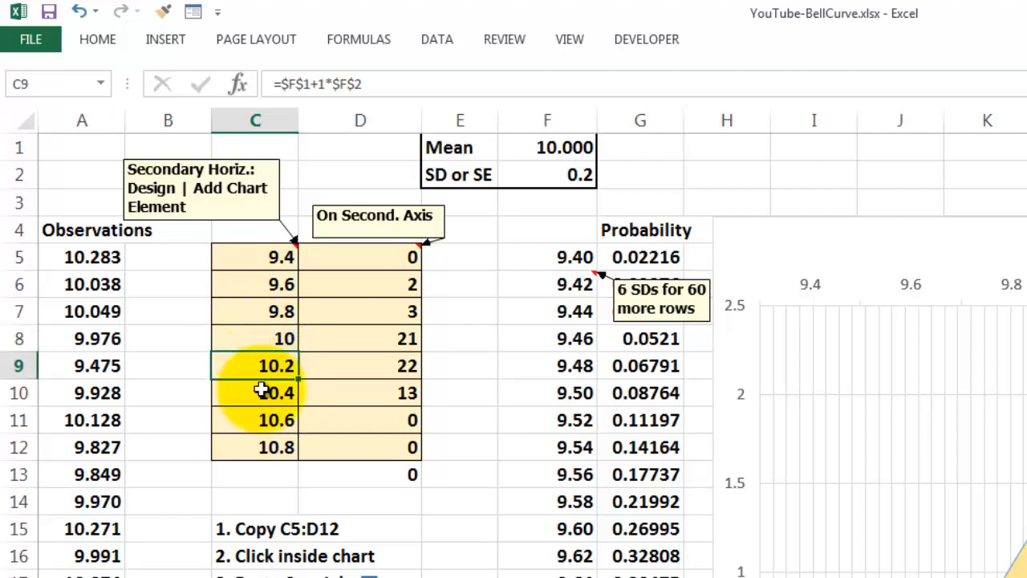
pyautogui.click(276, 421)
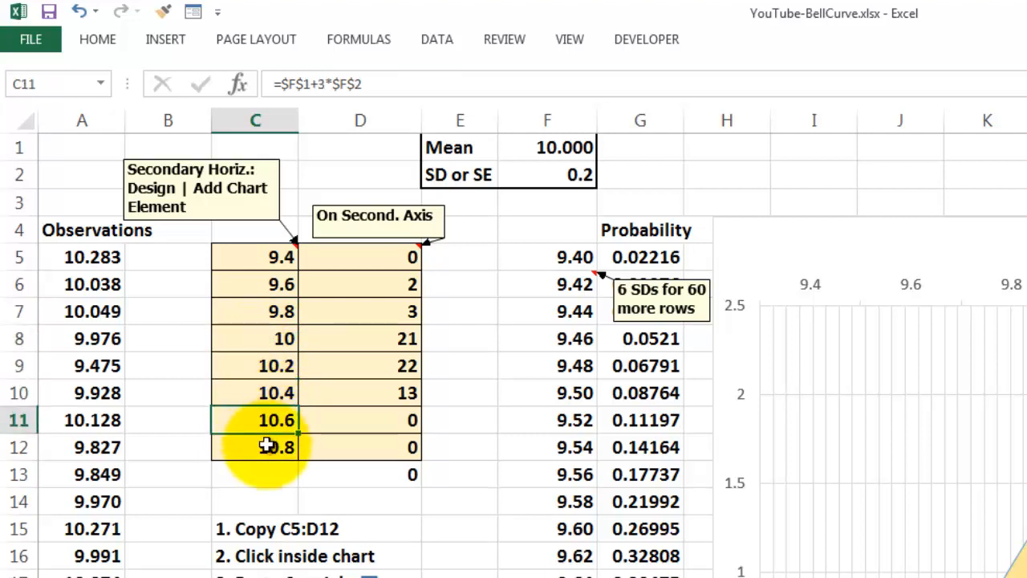
pyautogui.click(276, 446)
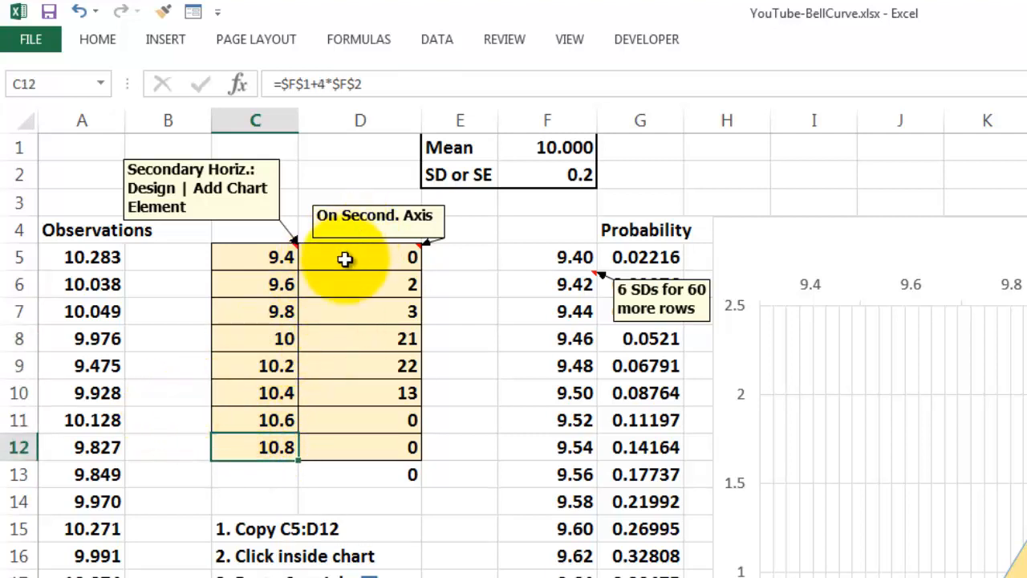
pyautogui.moveTo(359, 258)
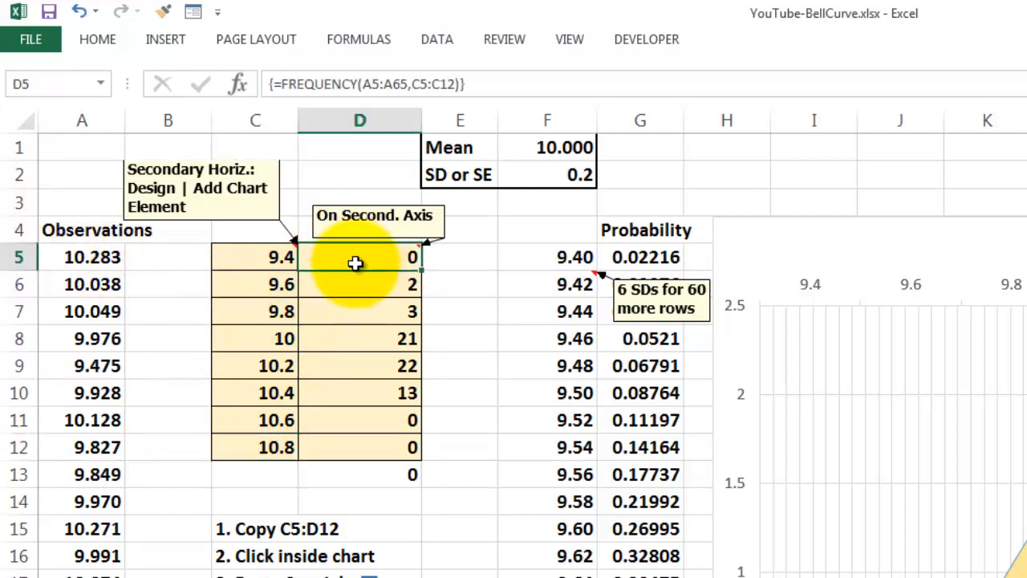
# Select D5:D13 and confirm the FREQUENCY array over observations A5:A65 and bins C5:C12.
pyautogui.moveTo(359, 257); pyautogui.dragTo(359, 366)
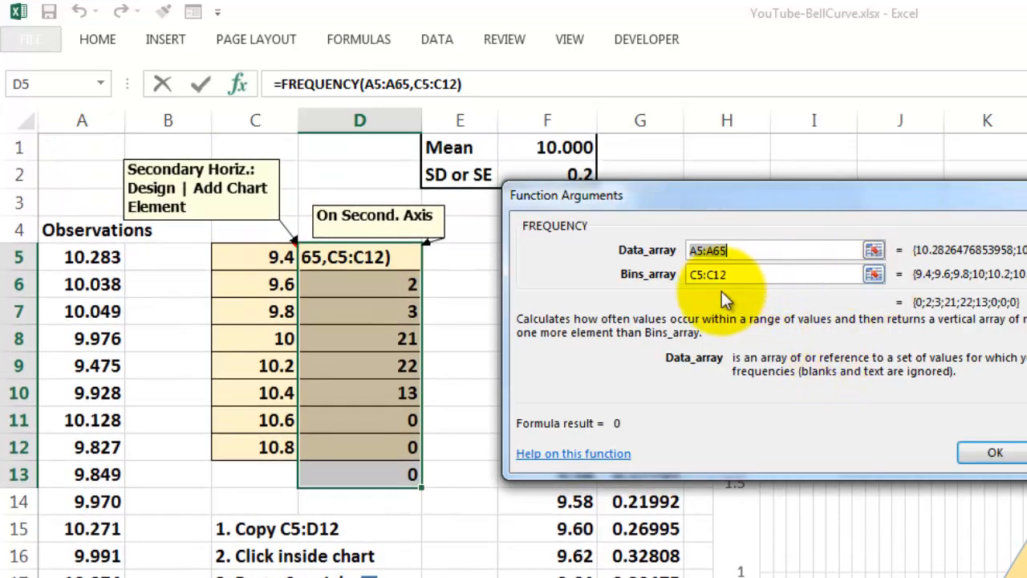
pyautogui.moveTo(950, 506)
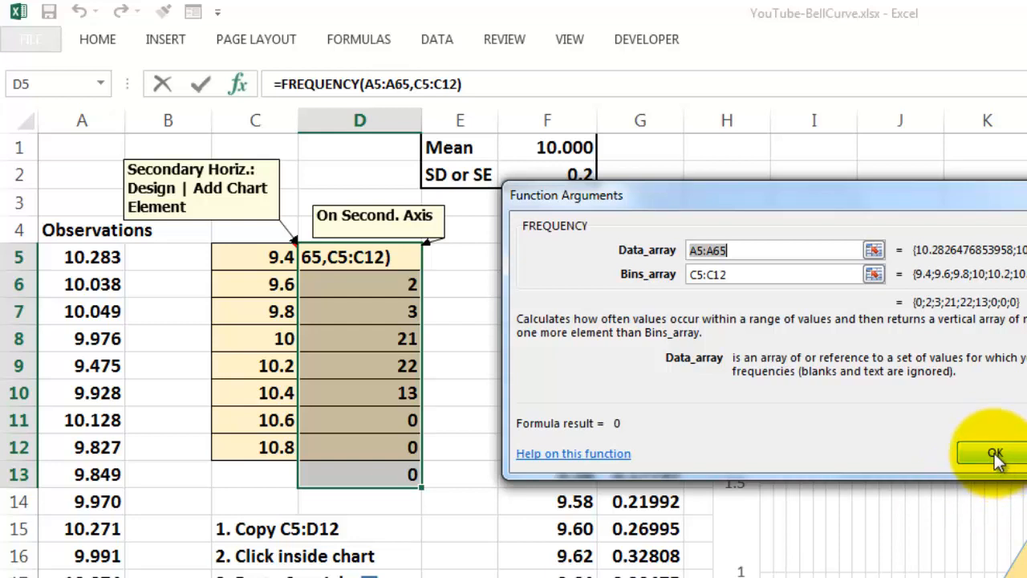
pyautogui.click(994, 452)
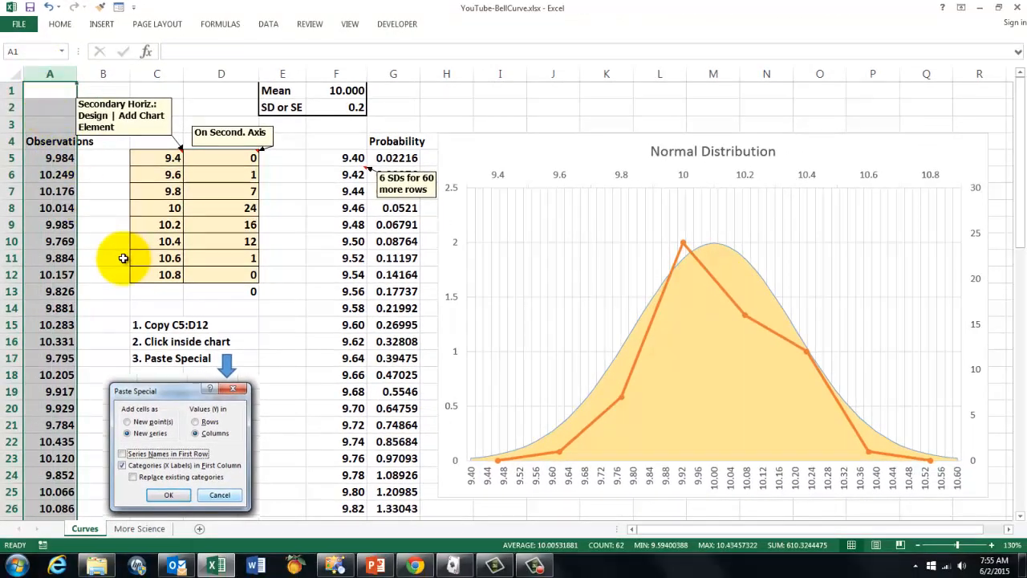
pyautogui.moveTo(108, 281)
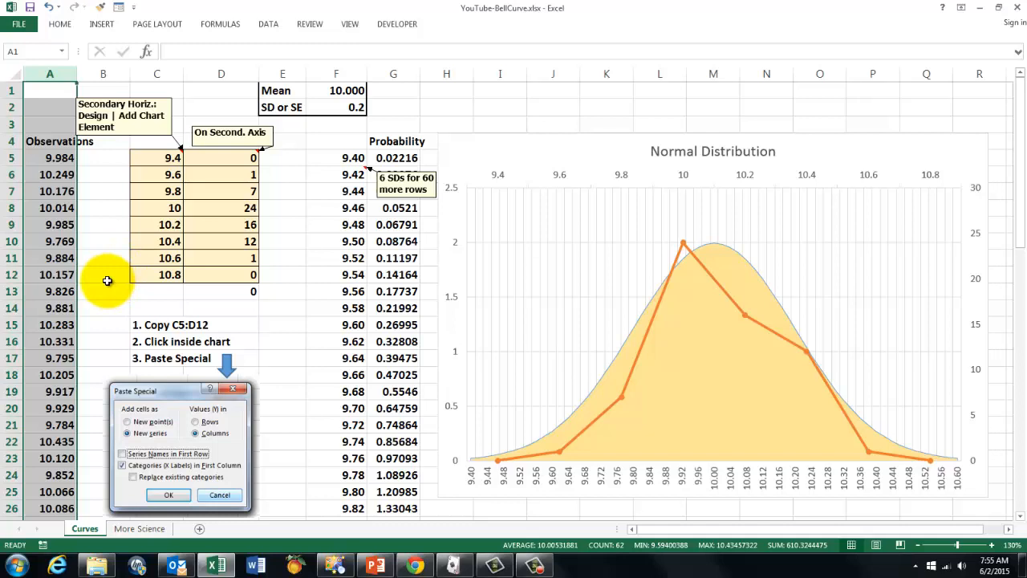
pyautogui.moveTo(642, 324)
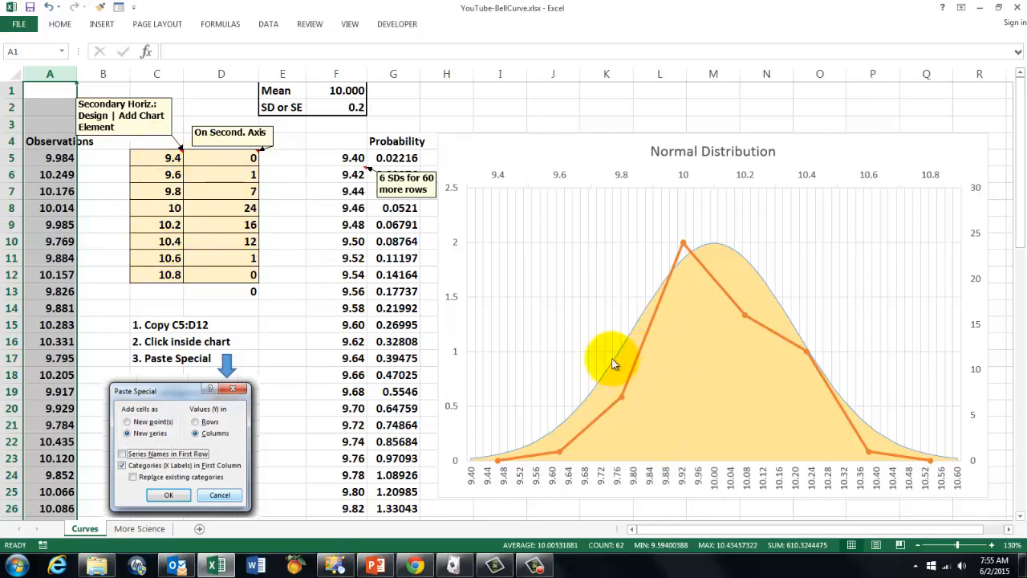
pyautogui.moveTo(612, 365)
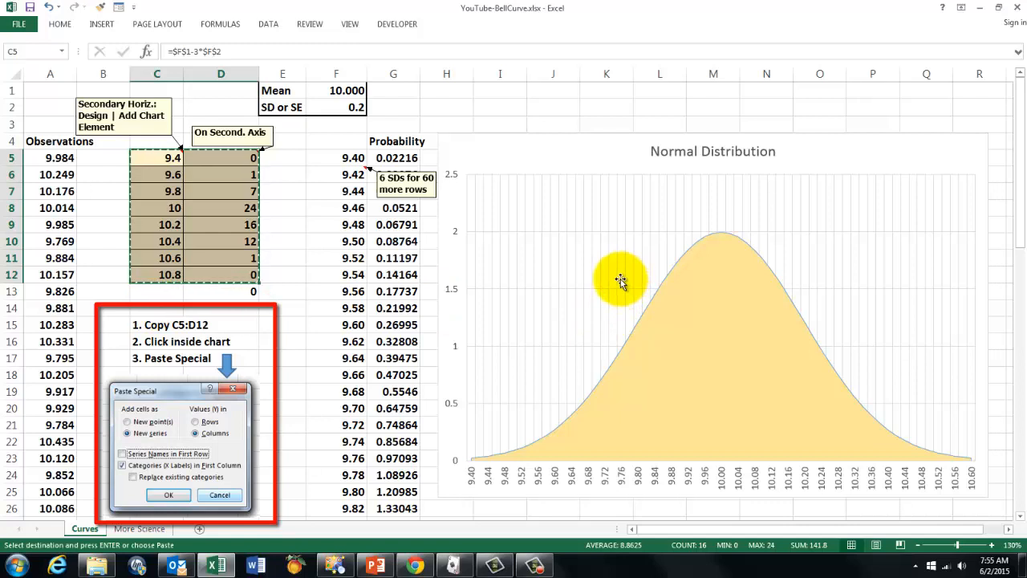
# Paste Special C5:D12 into the chart as a new column series with categories in the first column.
pyautogui.click(623, 281)
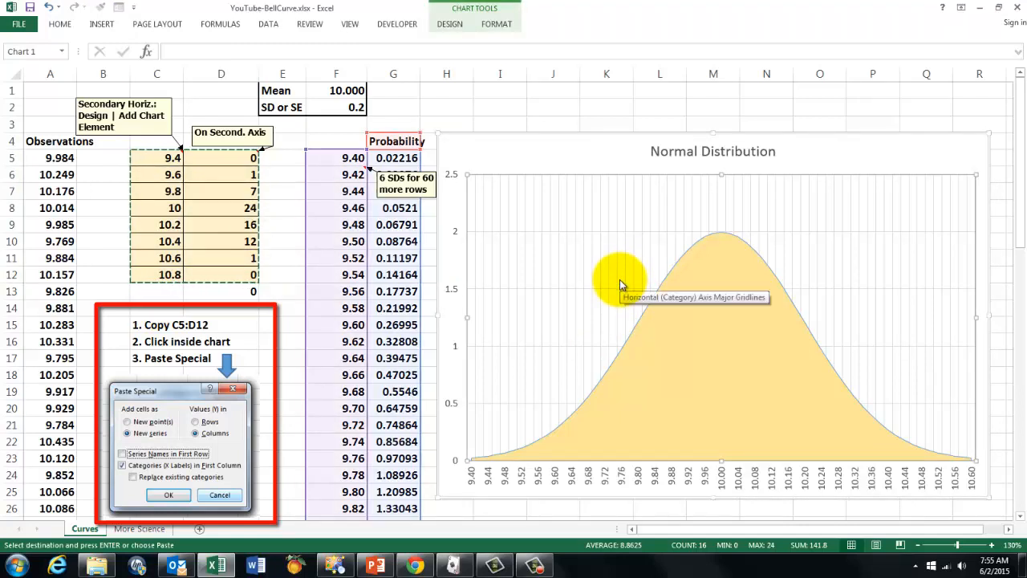
pyautogui.moveTo(549, 308)
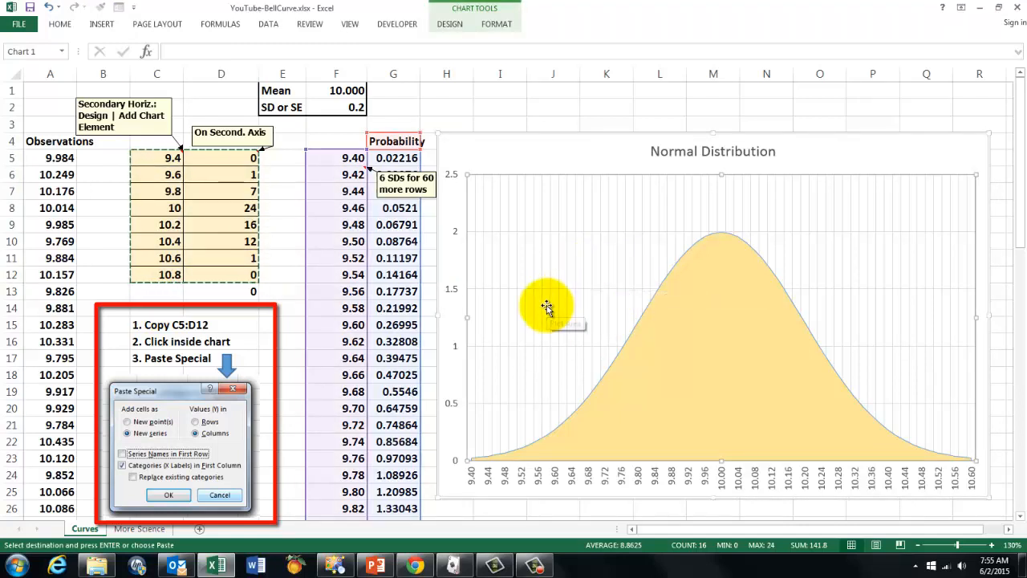
pyautogui.moveTo(549, 308)
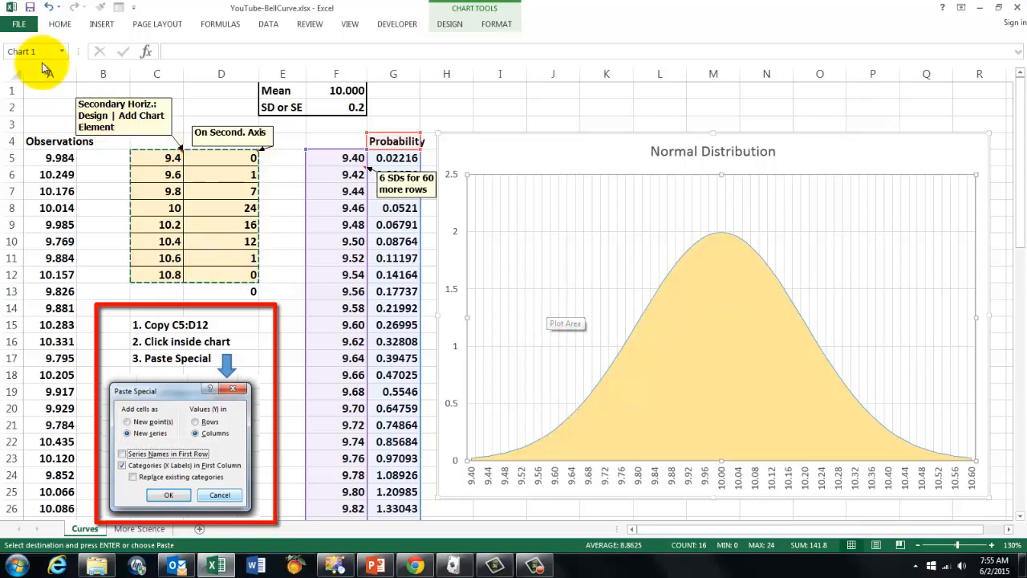
pyautogui.click(59, 24)
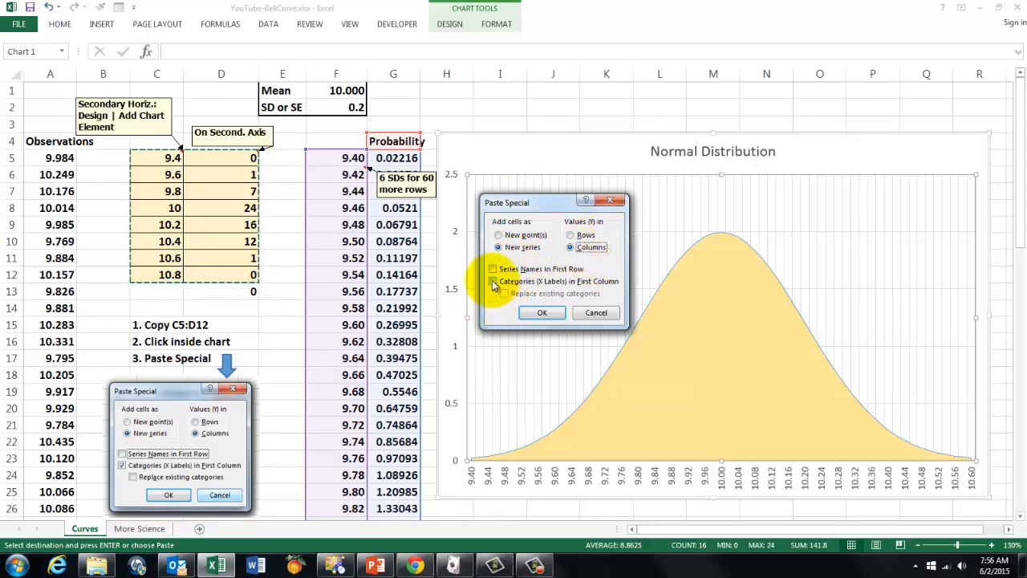
pyautogui.click(493, 281)
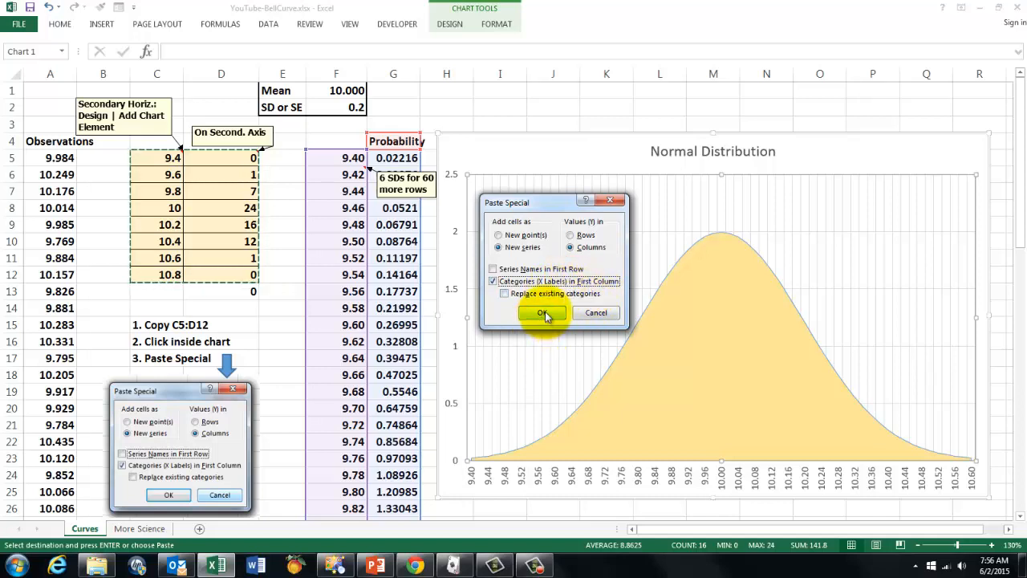
pyautogui.click(540, 311)
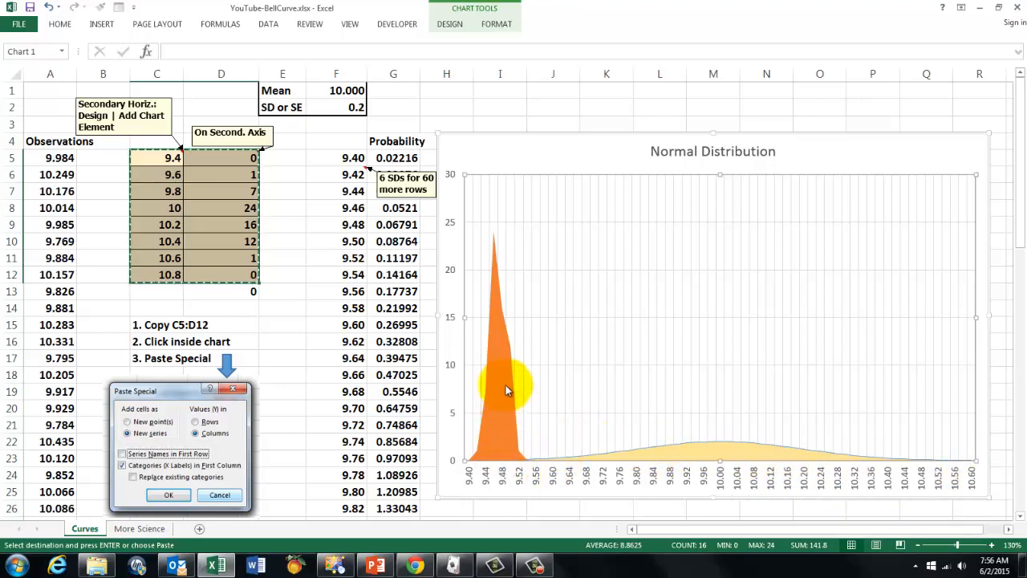
pyautogui.moveTo(497, 387)
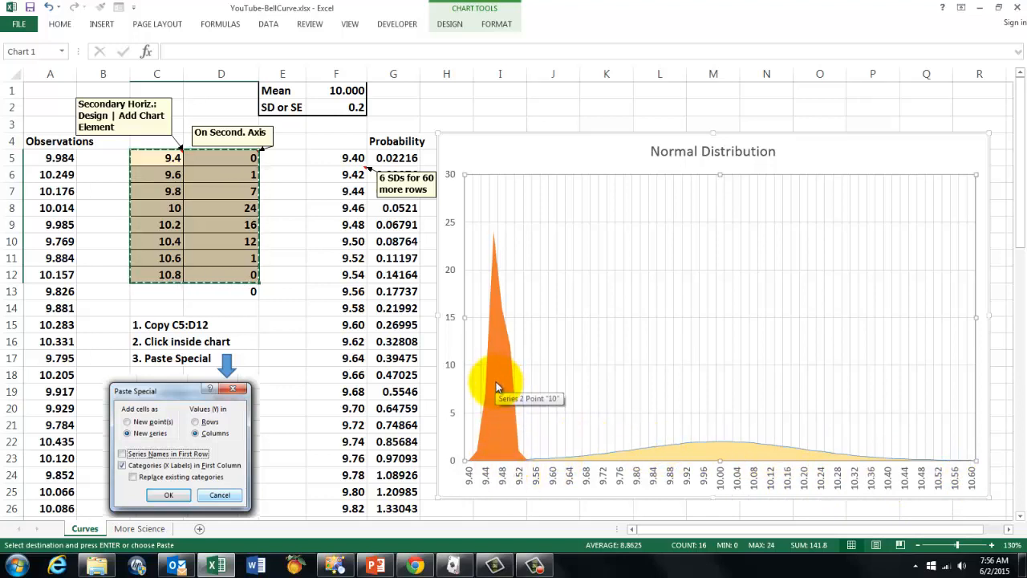
pyautogui.moveTo(501, 394)
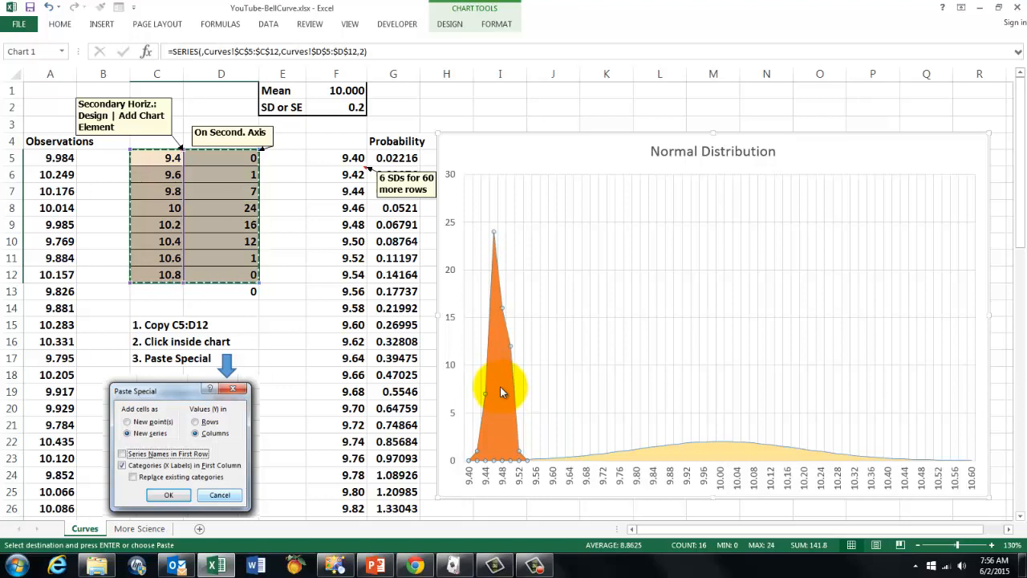
# Format the orange frequency series to plot on the secondary vertical axis.
pyautogui.rightClick(501, 390)
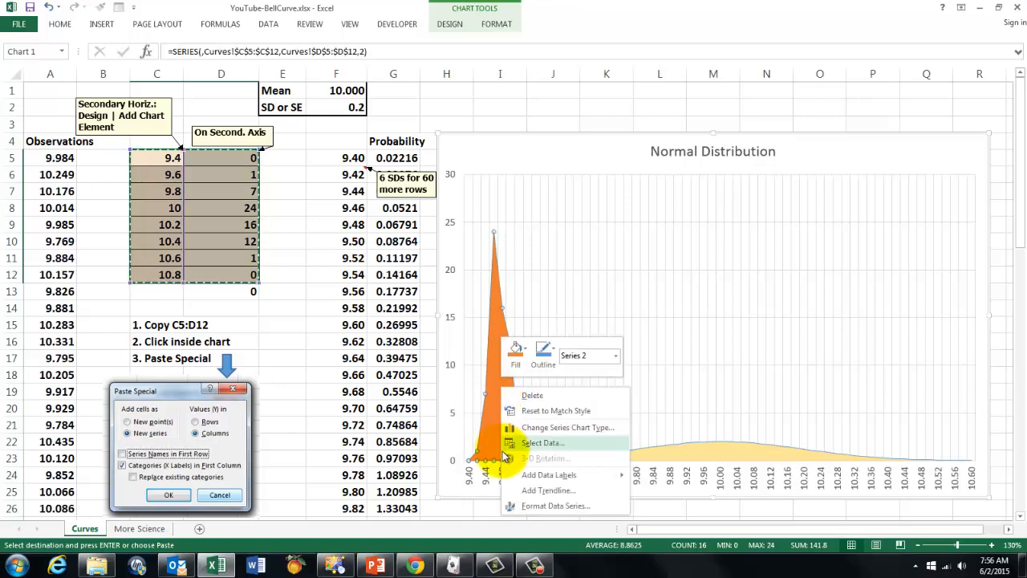
pyautogui.click(556, 505)
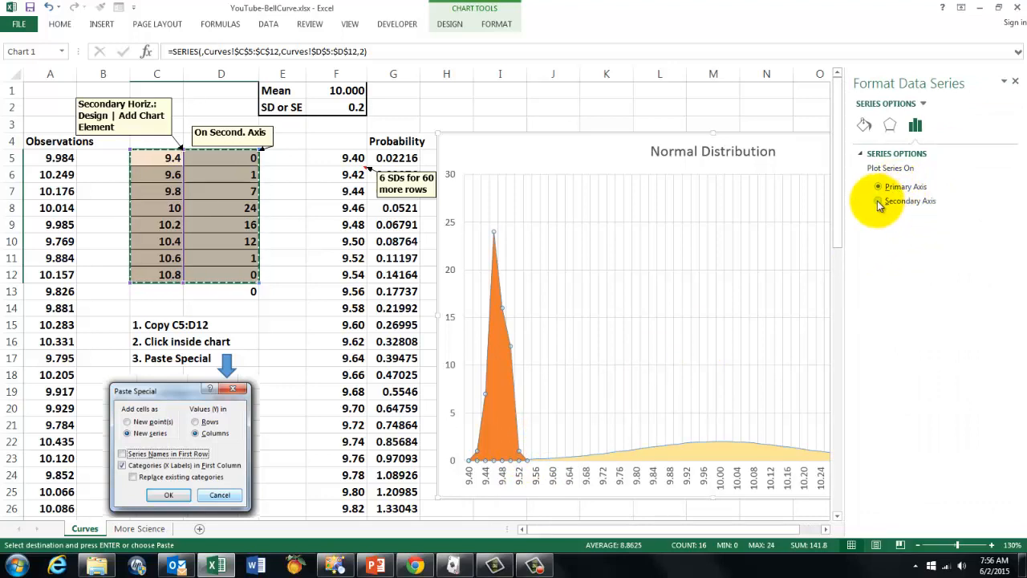
pyautogui.click(879, 203)
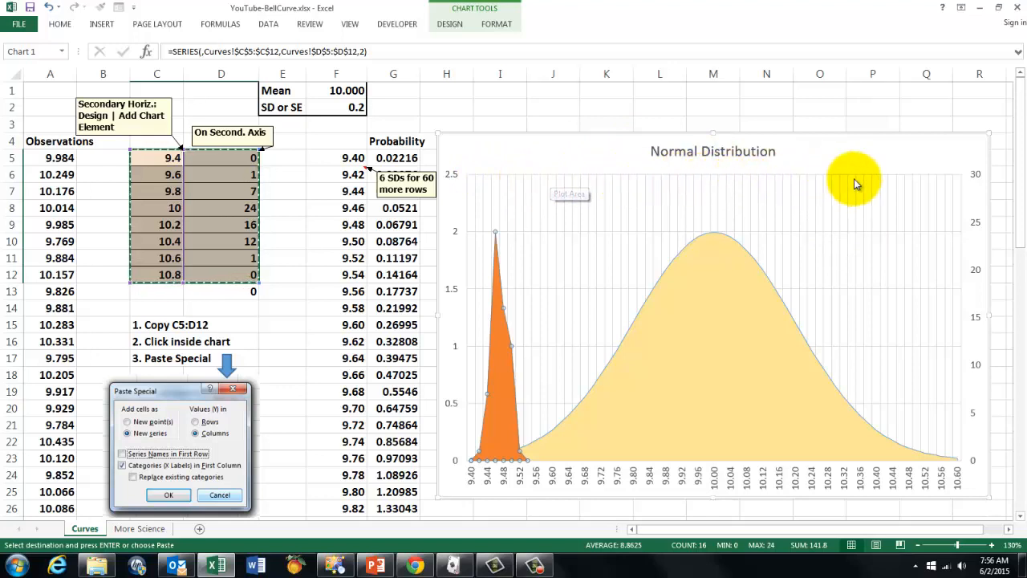
pyautogui.moveTo(674, 244)
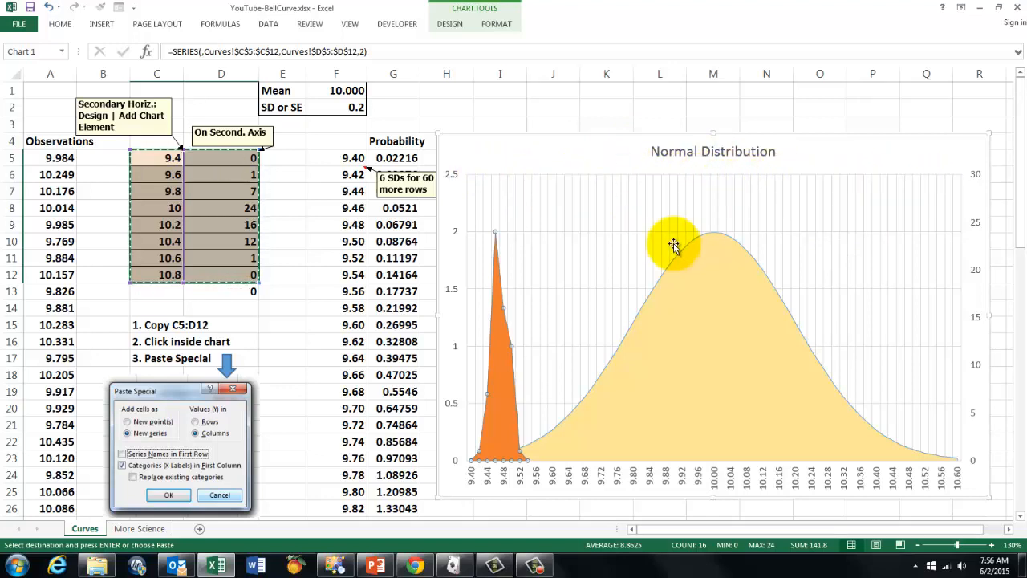
pyautogui.moveTo(439, 308)
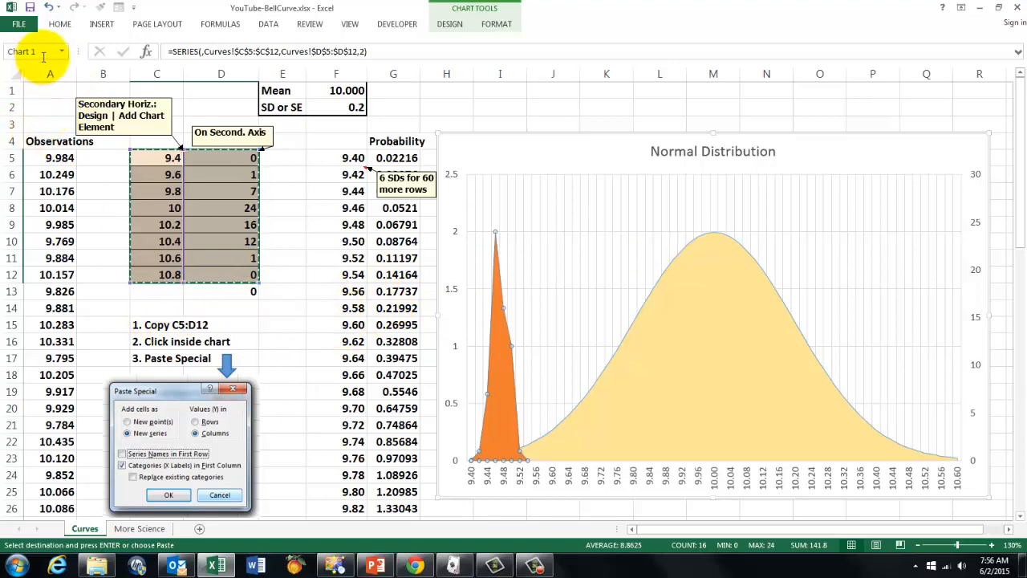
# Add a secondary horizontal axis from 9.4 to 10.8 via Chart Tools Design > Add Chart Element.
pyautogui.click(449, 24)
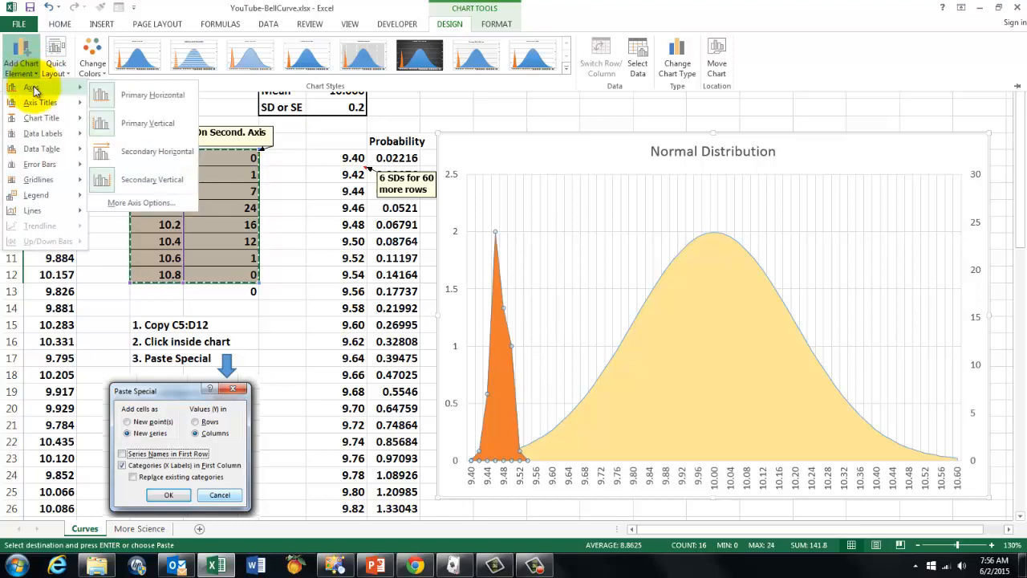
pyautogui.click(157, 151)
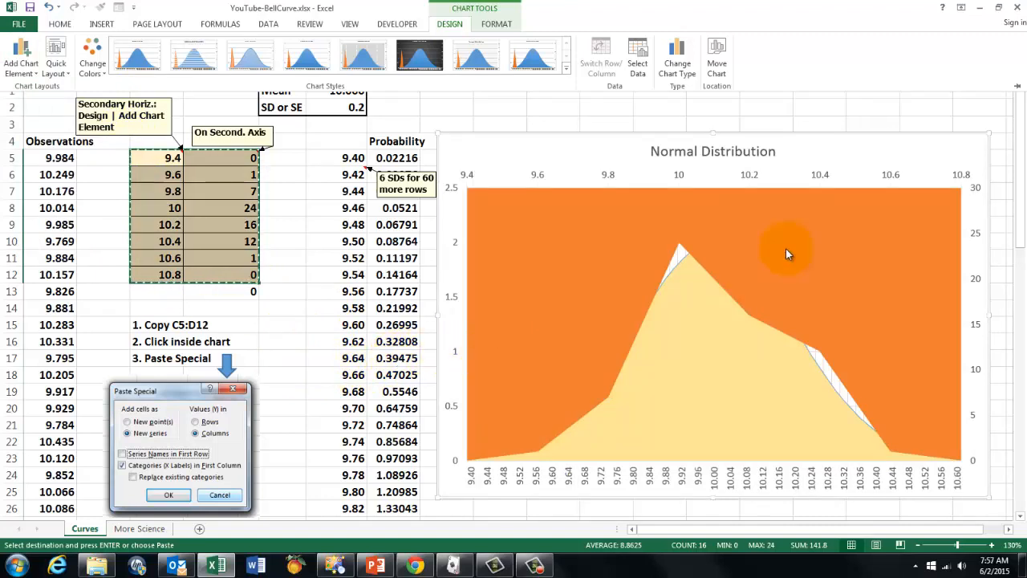
pyautogui.moveTo(774, 251)
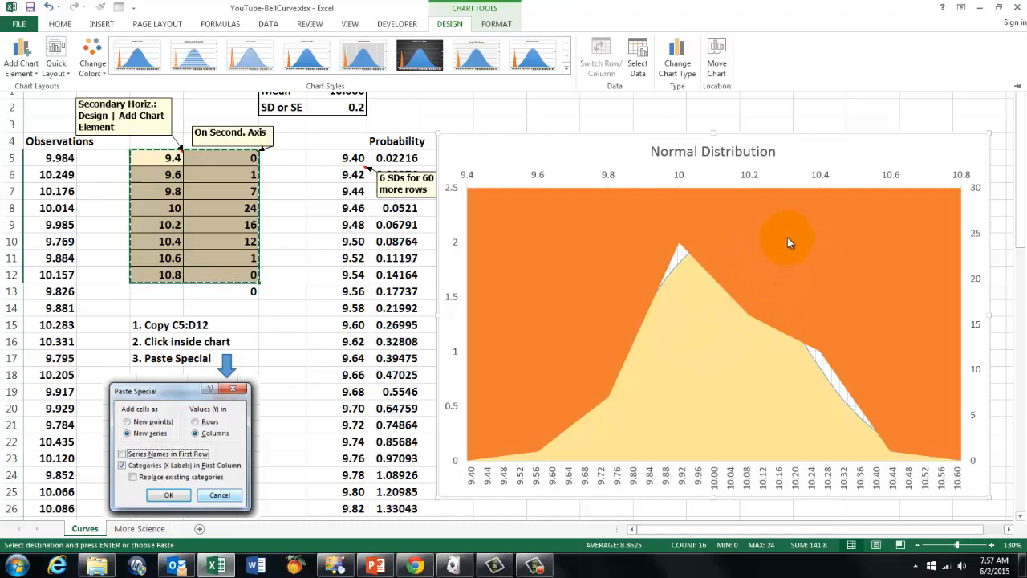
pyautogui.rightClick(790, 243)
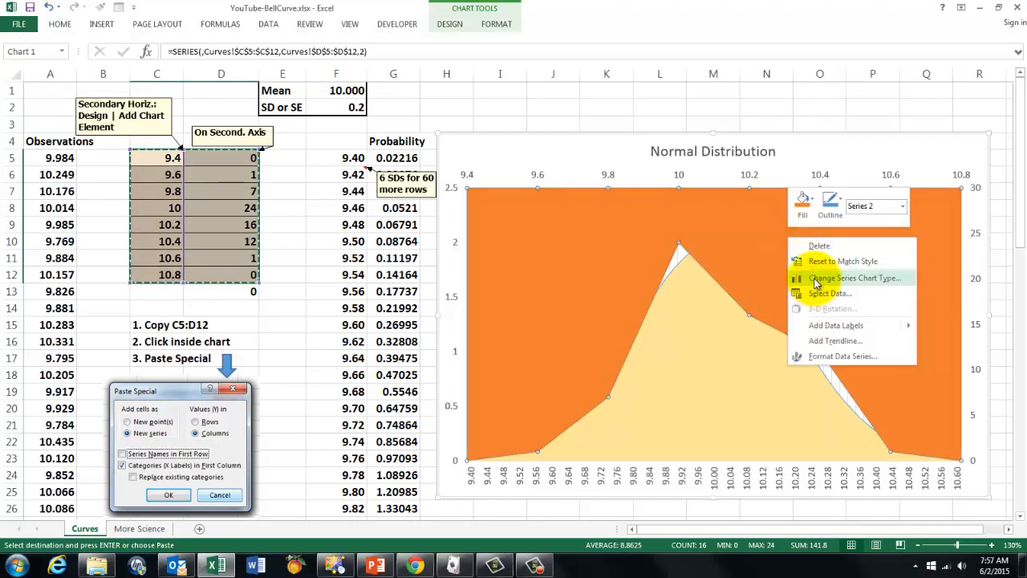
# Change Series2 to a line with markers in the Combo chart type on the secondary axis.
pyautogui.click(855, 277)
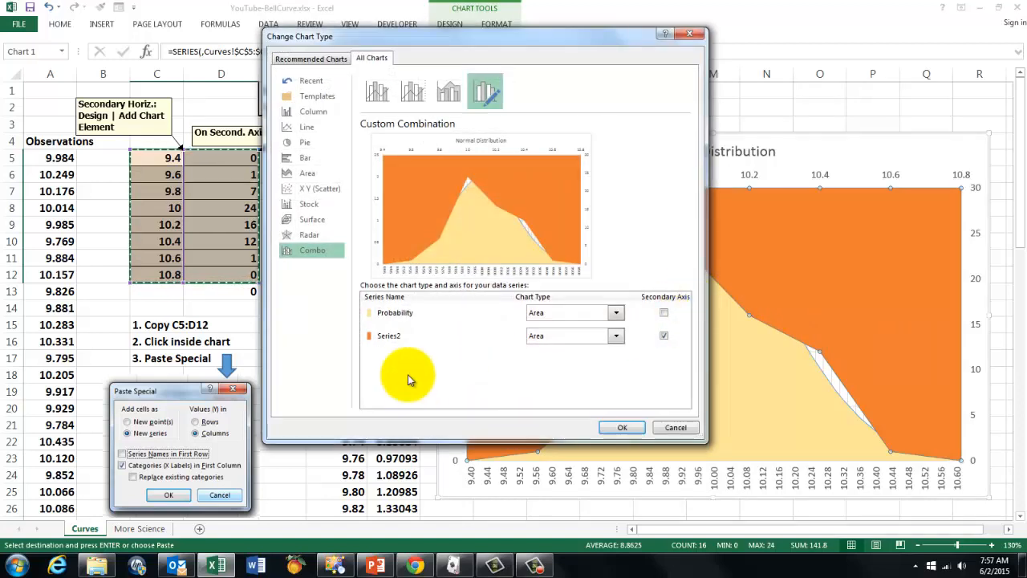
pyautogui.click(616, 335)
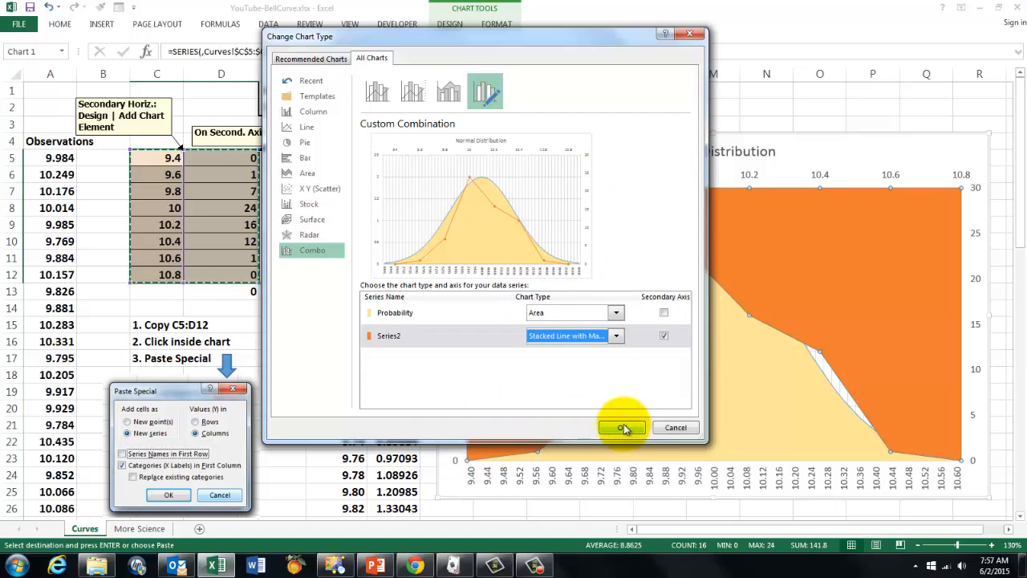
pyautogui.click(623, 427)
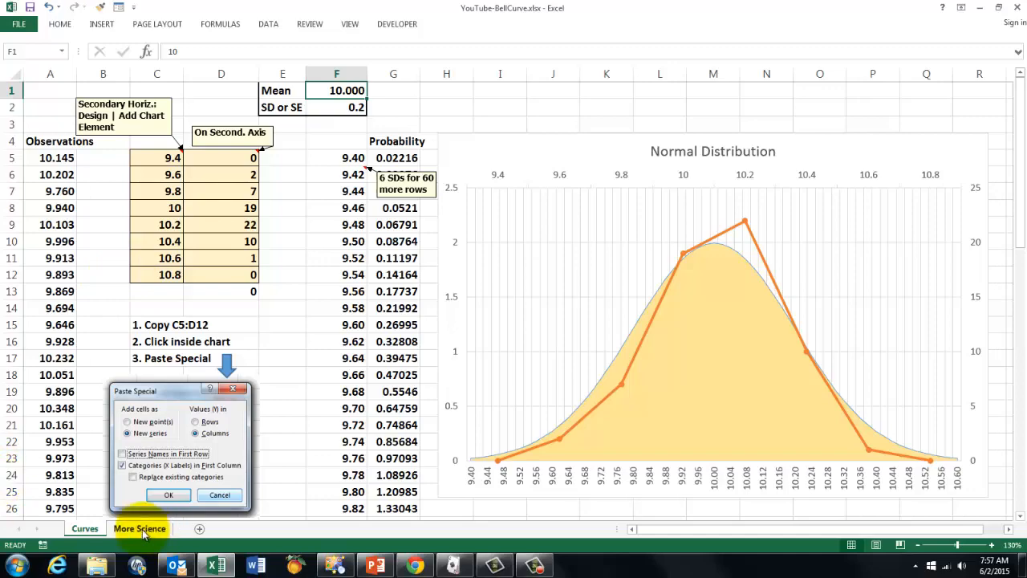
# Switch to the More Science sheet listing the course modules.
pyautogui.click(140, 528)
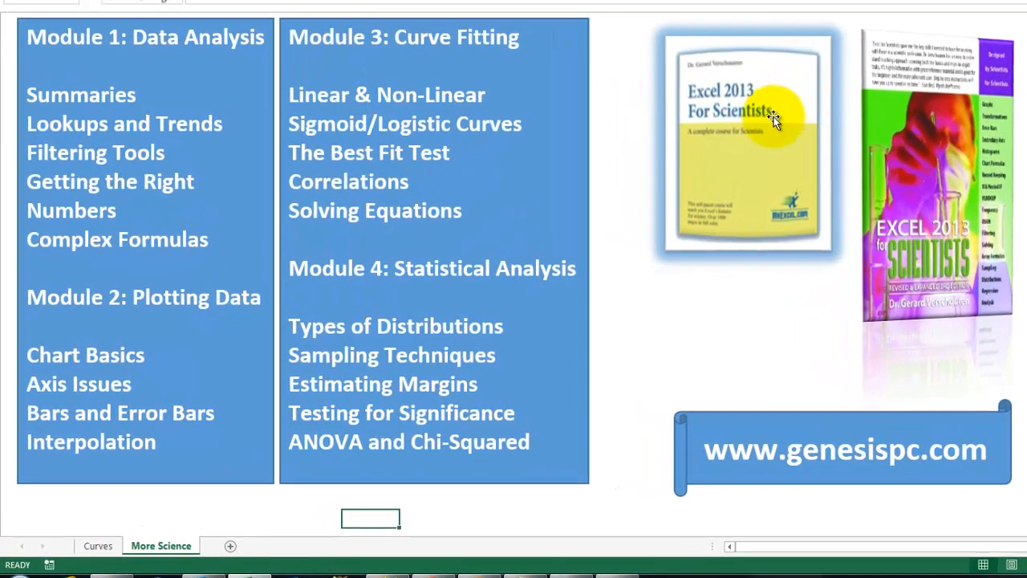
pyautogui.moveTo(934, 154)
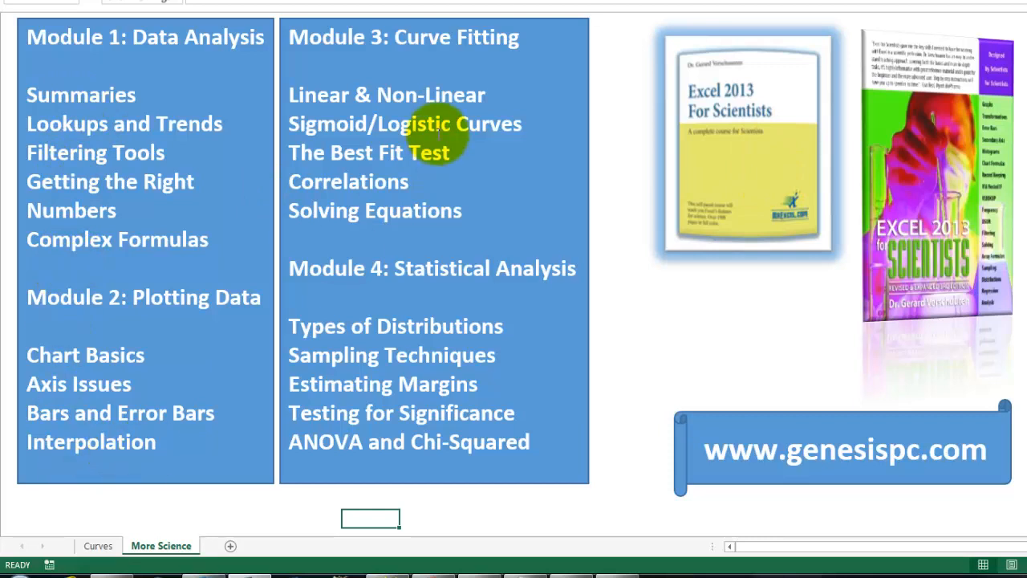
pyautogui.moveTo(883, 227)
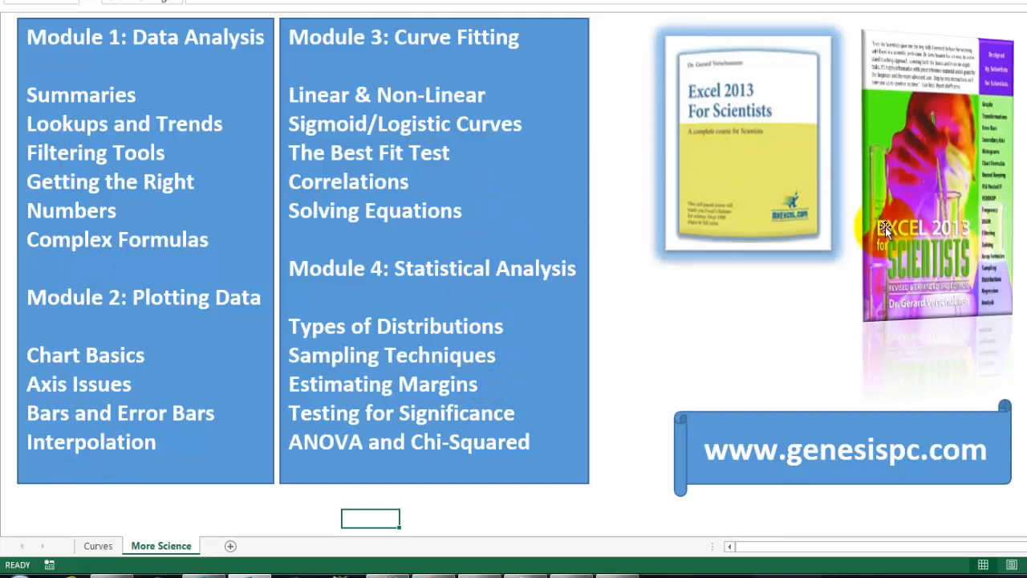